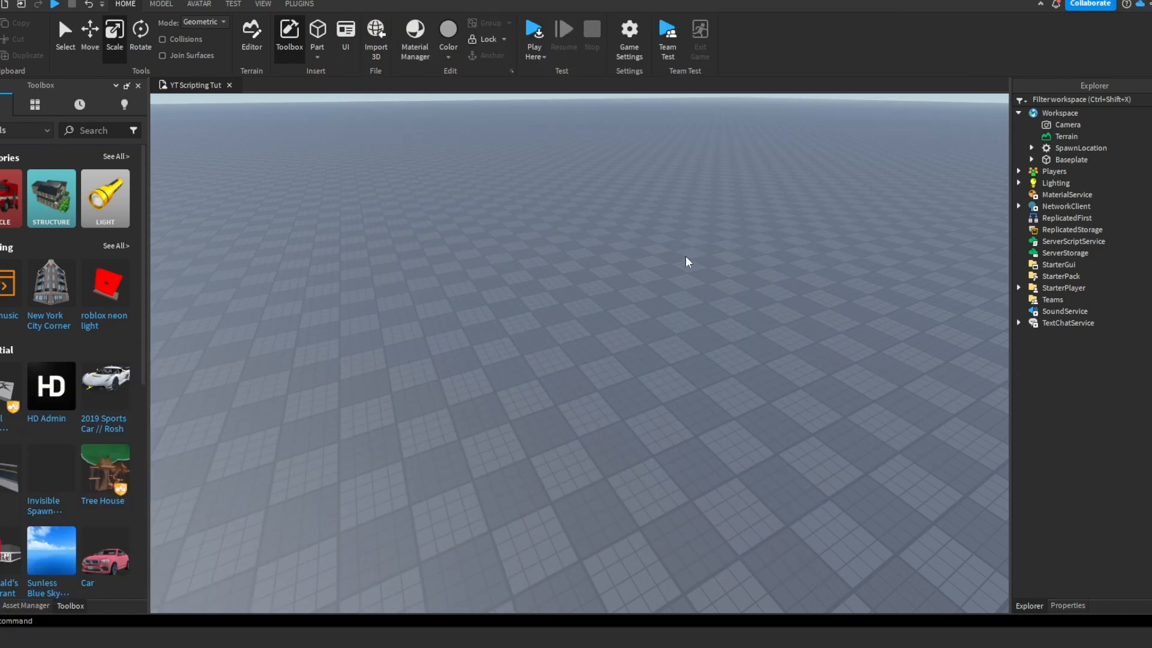
{"action": "mouse_move", "coordinate": [278, 340]}
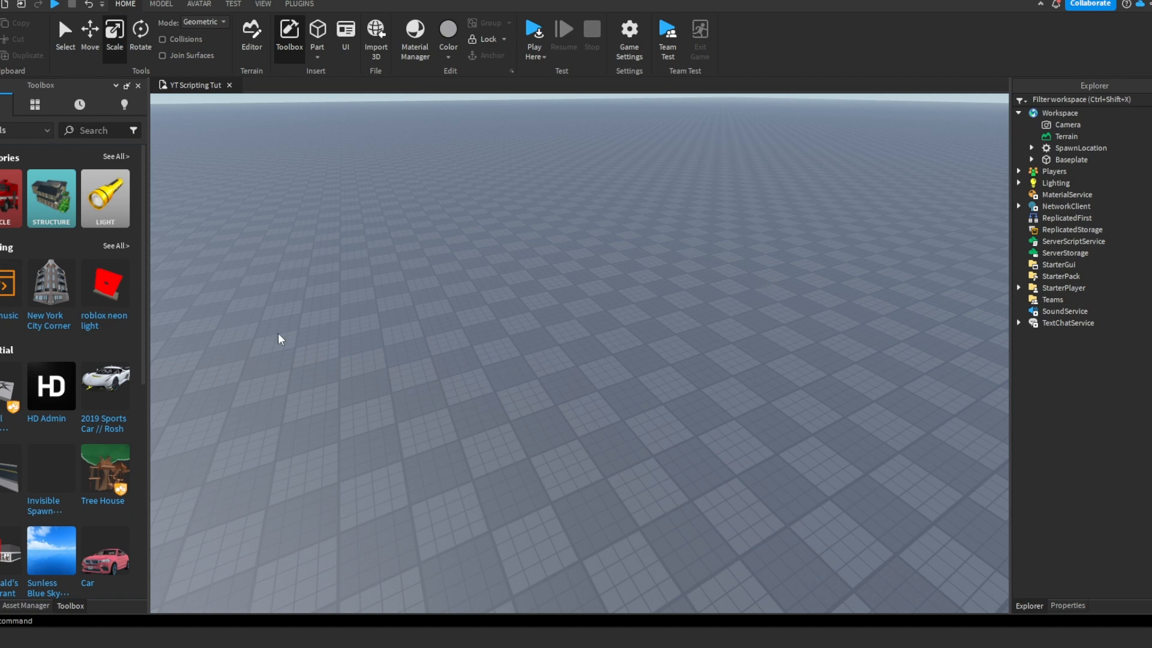
Step: Insert a Tool model from the Toolbox into Workspace with its Handle part
{"action": "type", "text": "andle"}
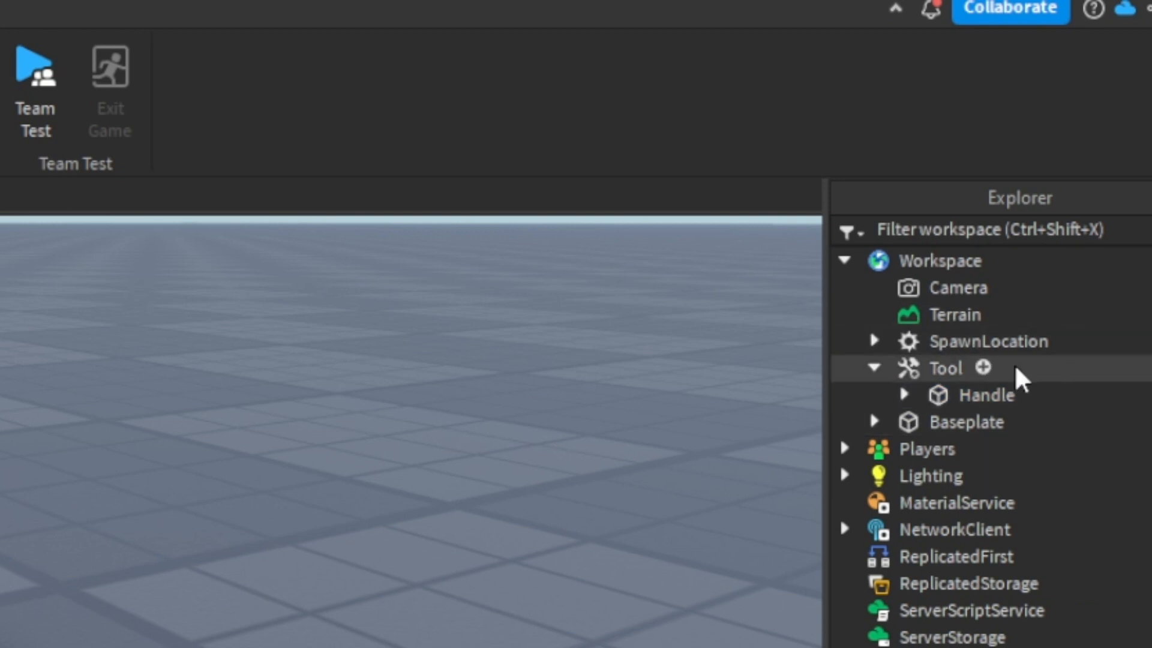
Step: Add a ProximityPrompt inside the Tool's Handle part from the Explorer
{"action": "left_click", "coordinate": [904, 395]}
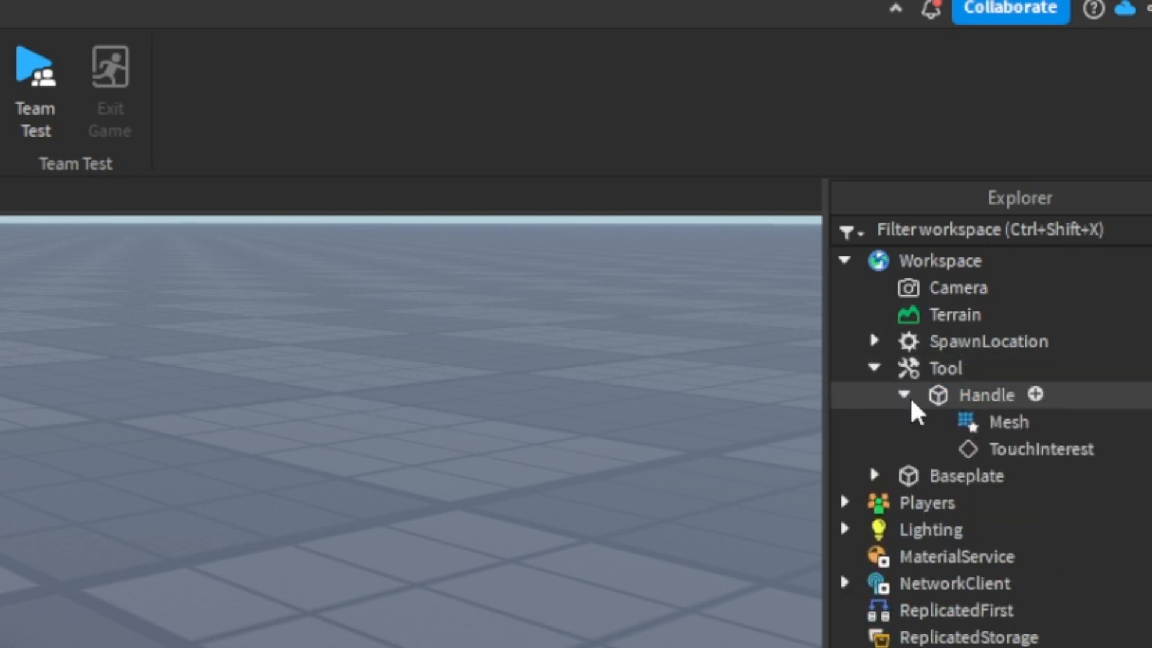
{"action": "left_click", "coordinate": [905, 393]}
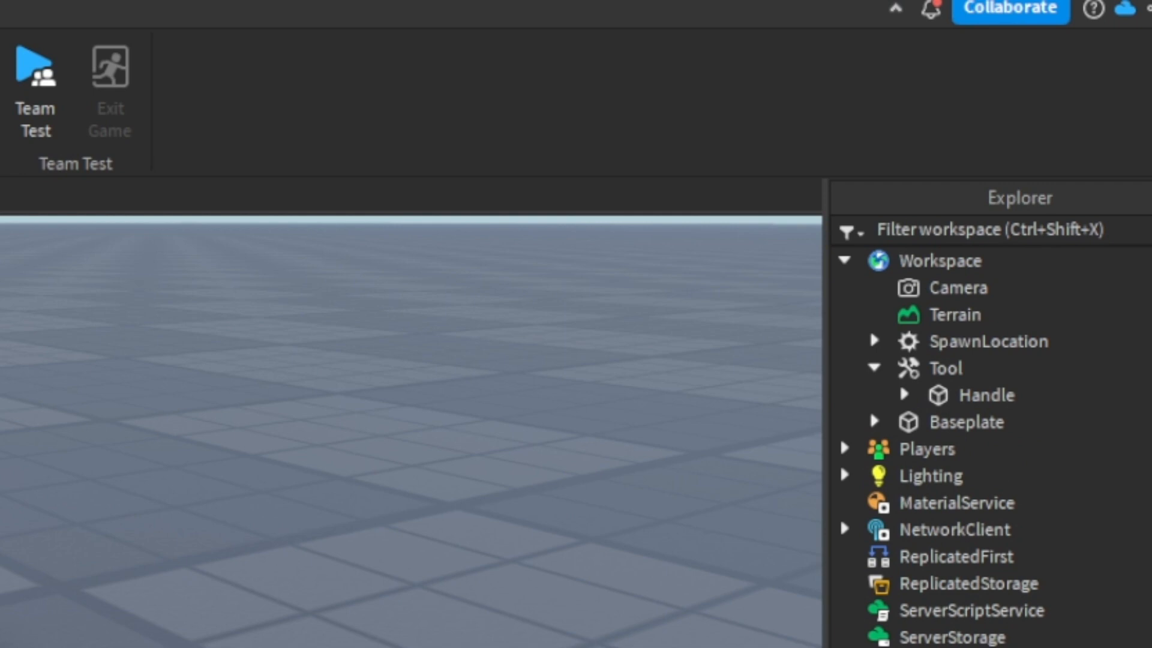
{"action": "left_click", "coordinate": [941, 368]}
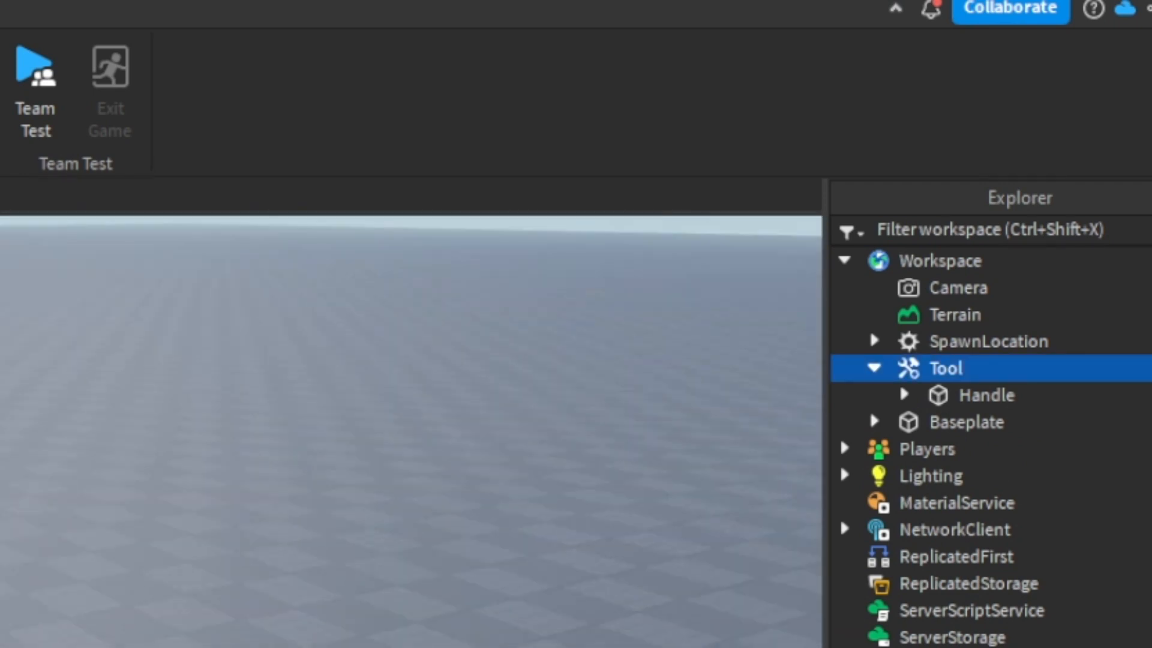
{"action": "left_click", "coordinate": [906, 394]}
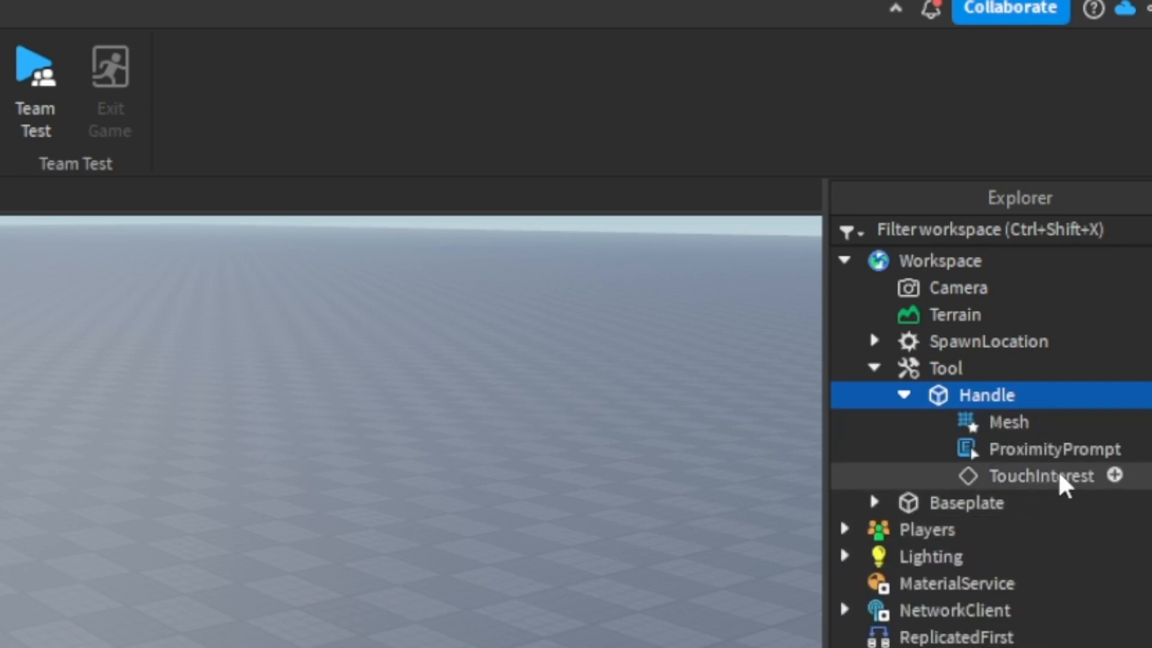
{"action": "left_click", "coordinate": [1116, 475]}
{"action": "type", "text": "local tool = s"}
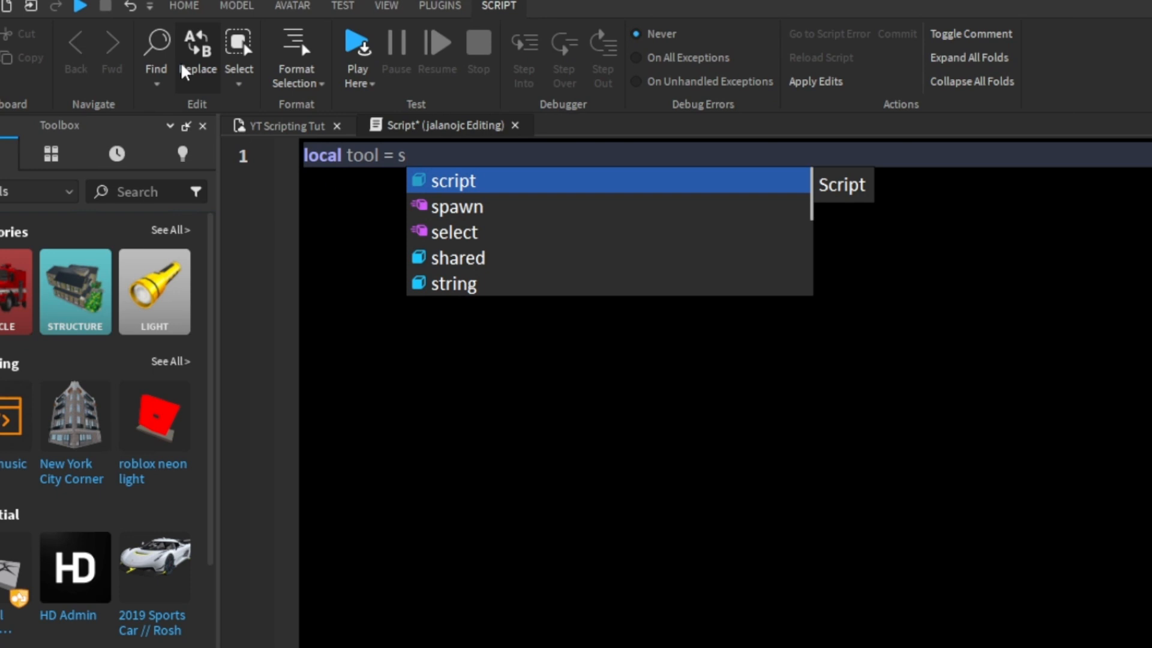
Step: Declare local tool and Prox variables referencing script.Parent in the script
{"action": "type", "text": "cript.Parent"}
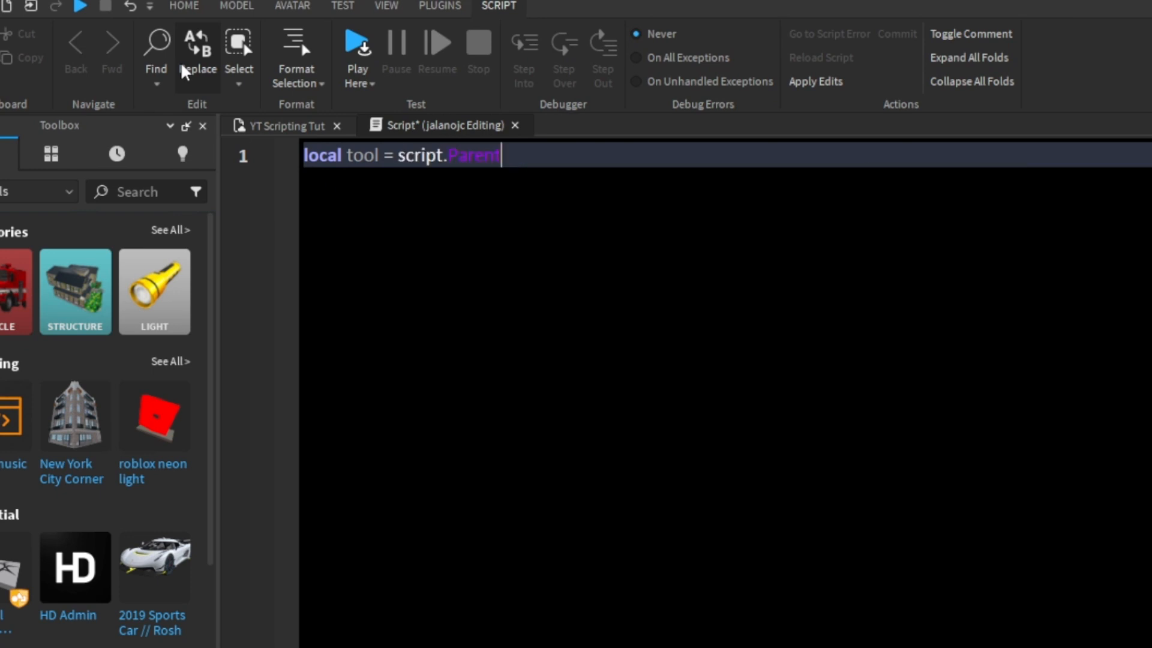
{"action": "type", "text": "Parent.Parent"}
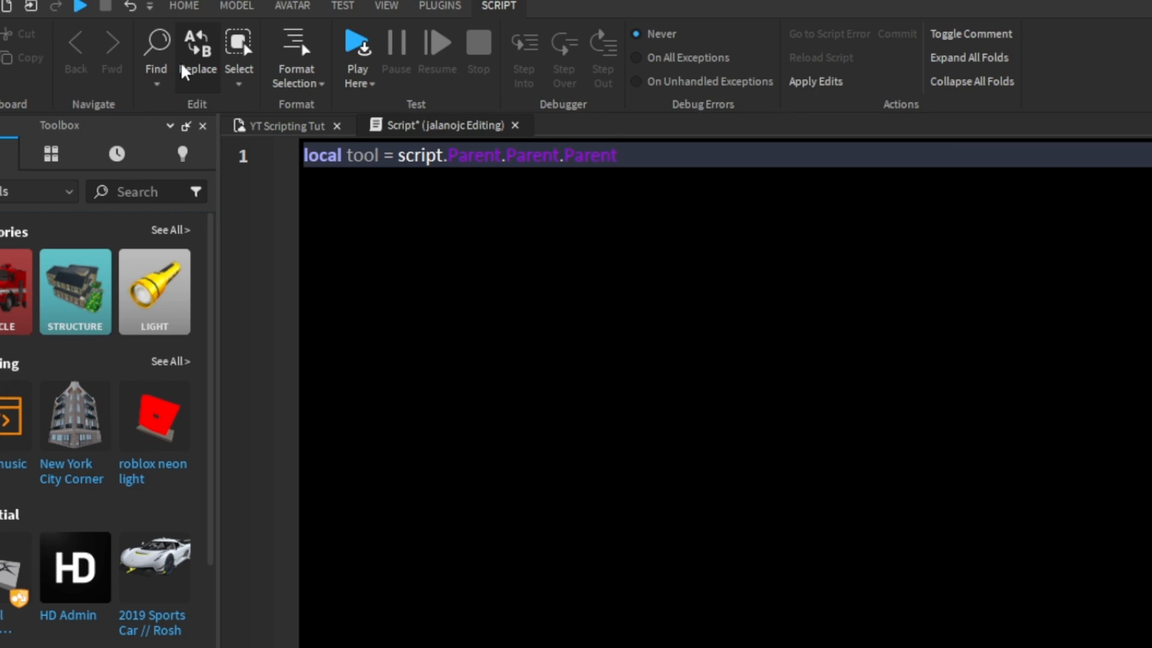
{"action": "type", "text": "lo"}
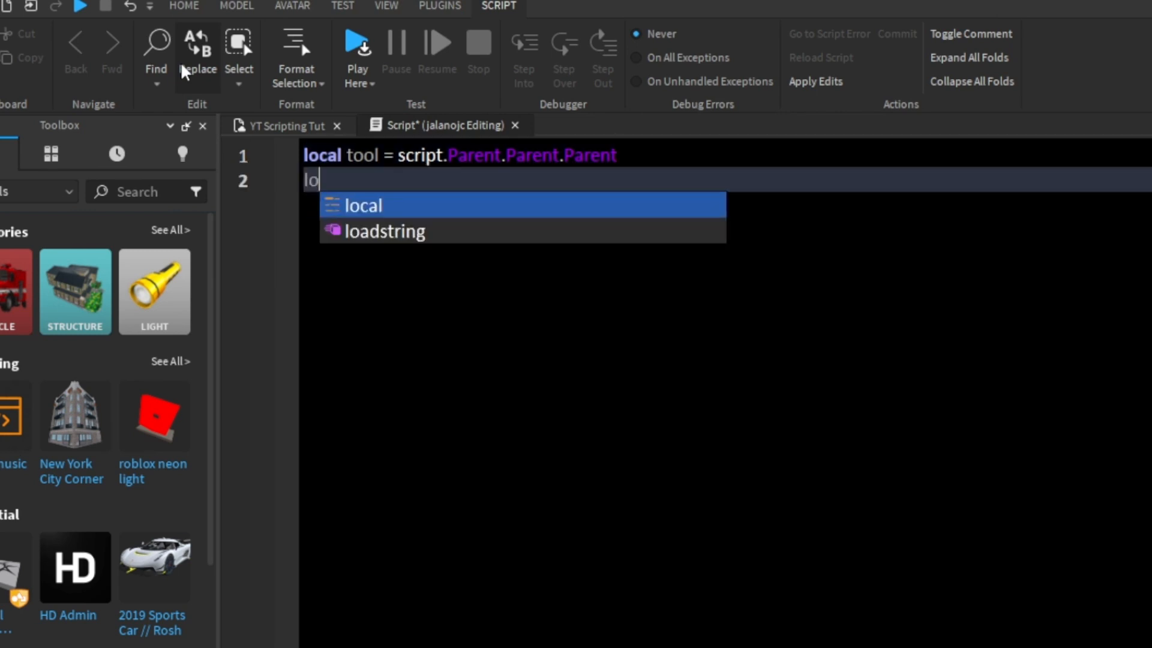
{"action": "type", "text": "local Prox"}
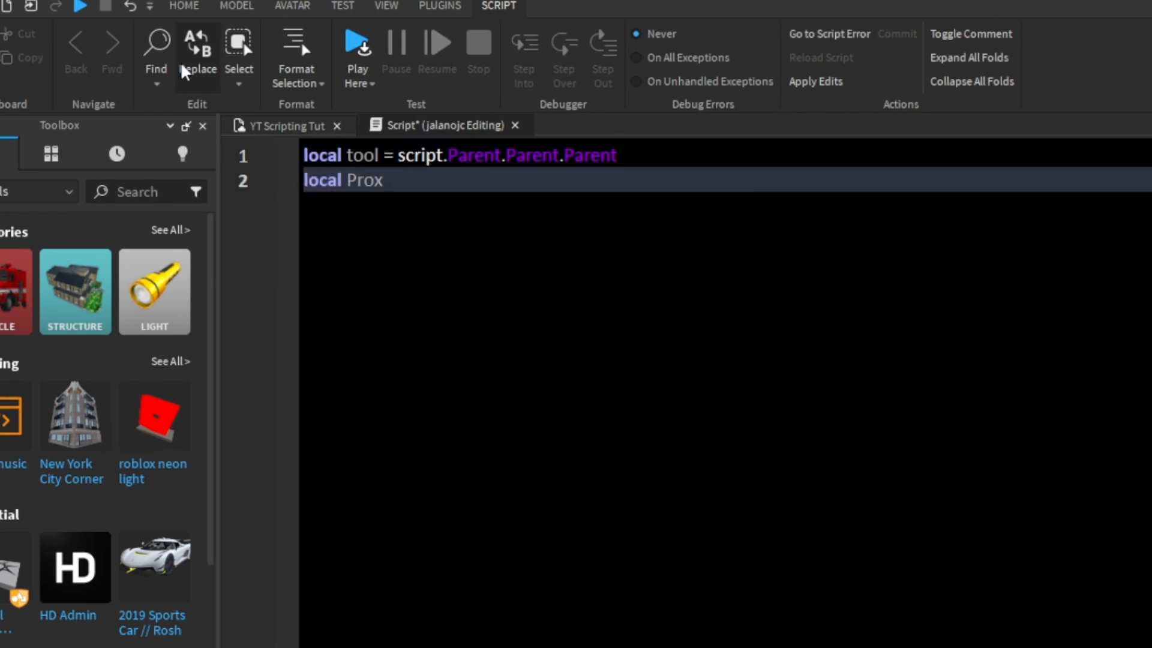
{"action": "type", "text": "= script"}
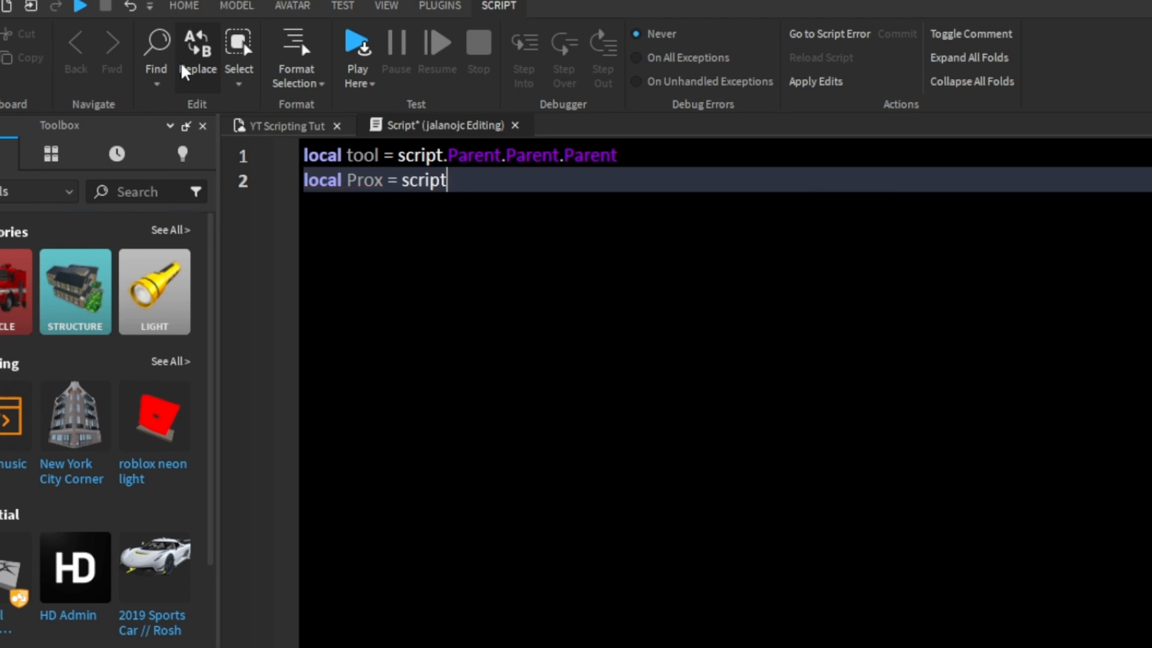
{"action": "type", "text": ".Parent"}
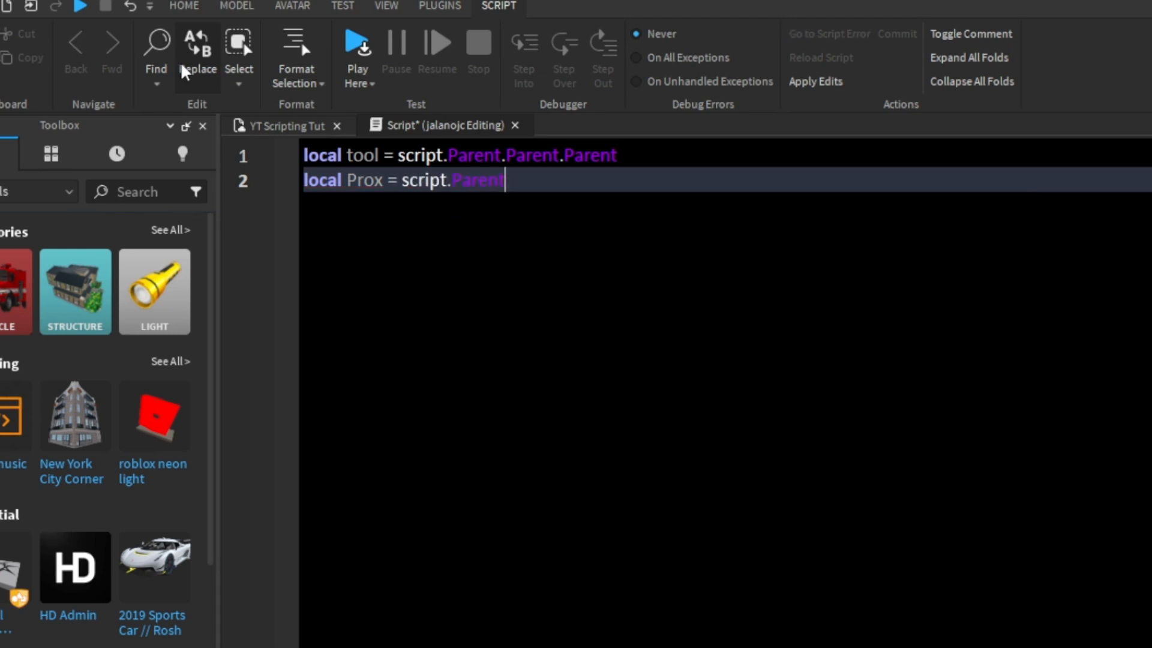
{"action": "key", "text": "Enter"}
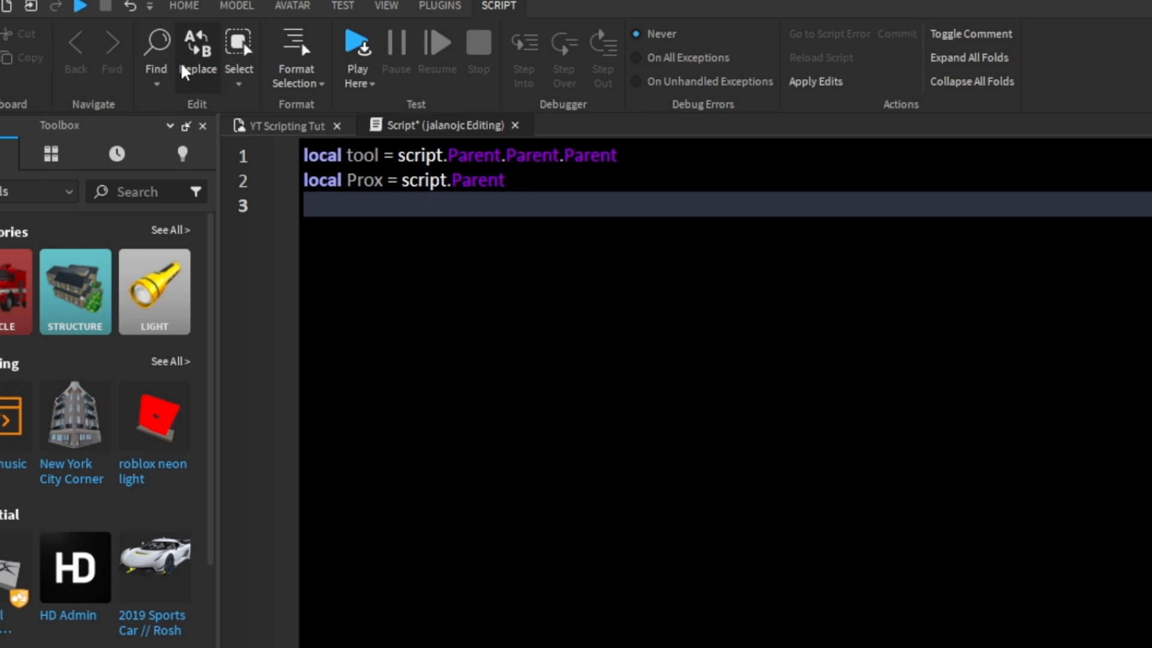
Step: Declare local TI = tool.Handle.TouchInterest and call TI:Destroy()
{"action": "type", "text": "local"}
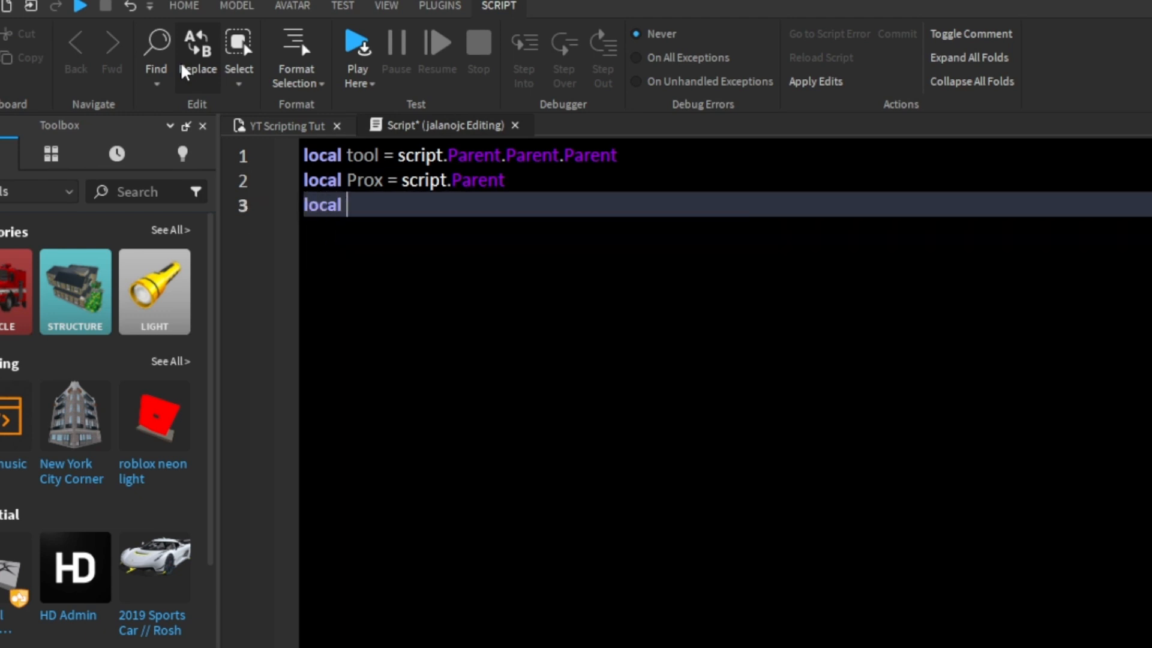
{"action": "type", "text": "TI"}
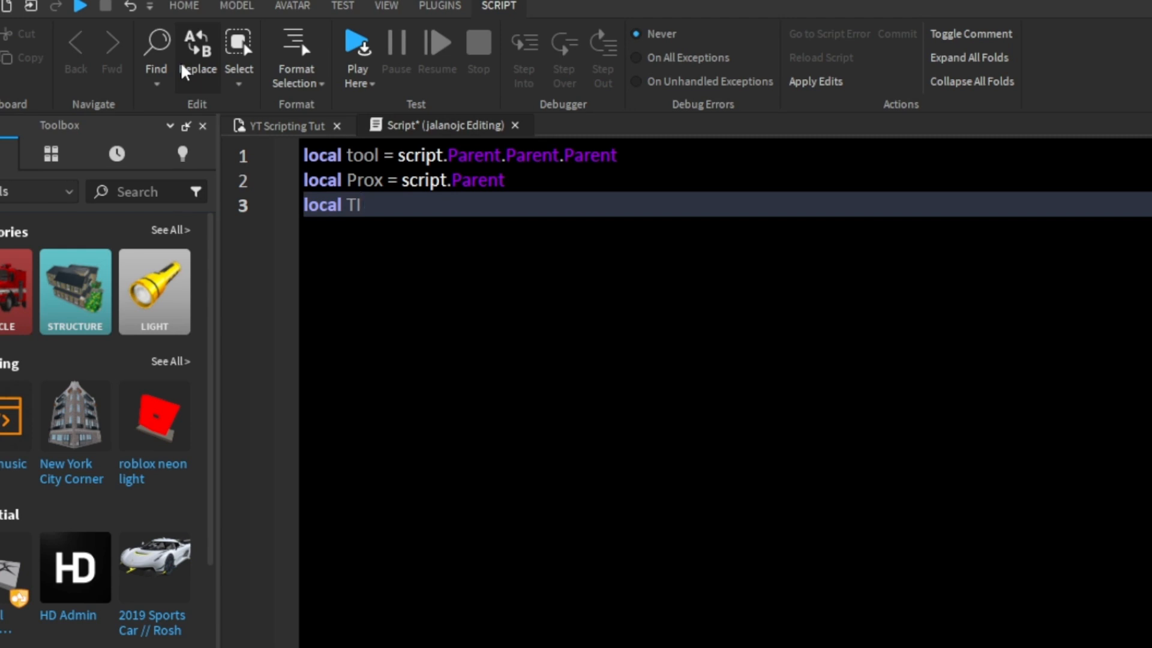
{"action": "type", "text": "= tool."}
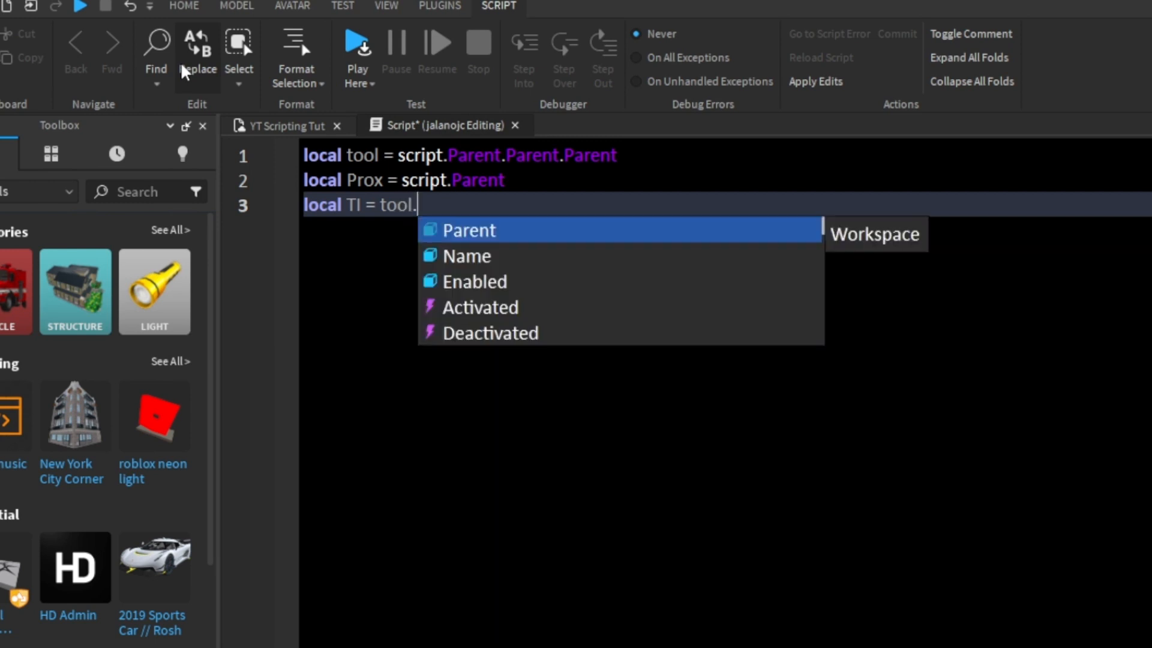
{"action": "type", "text": "Handle.T"}
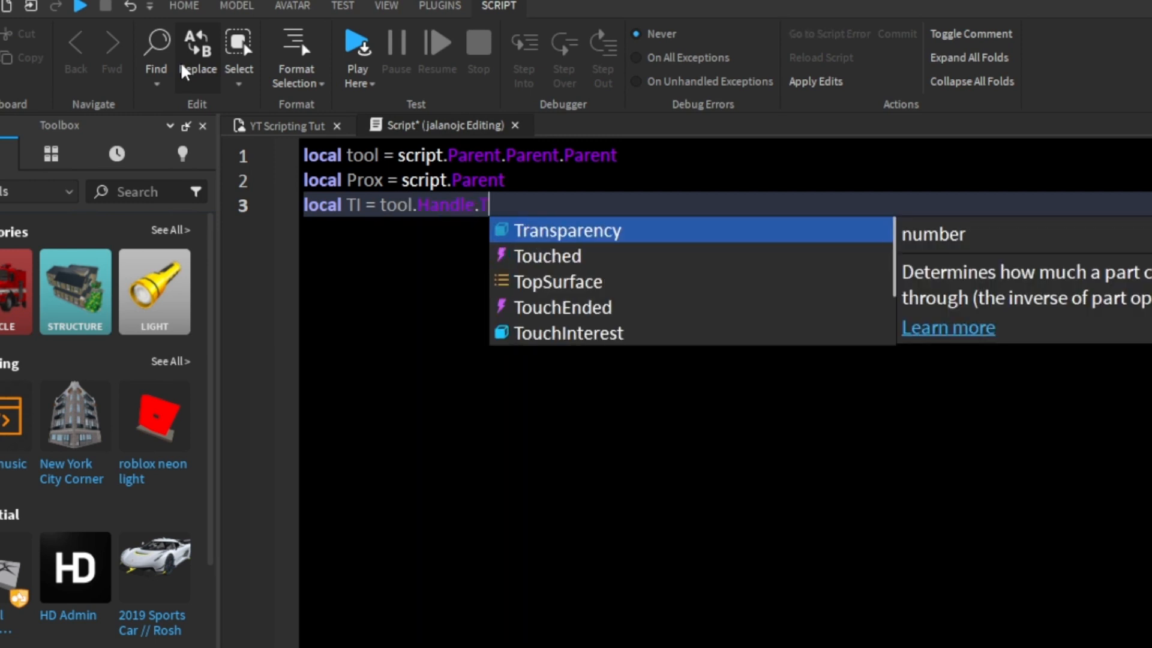
{"action": "type", "text": "Touch"}
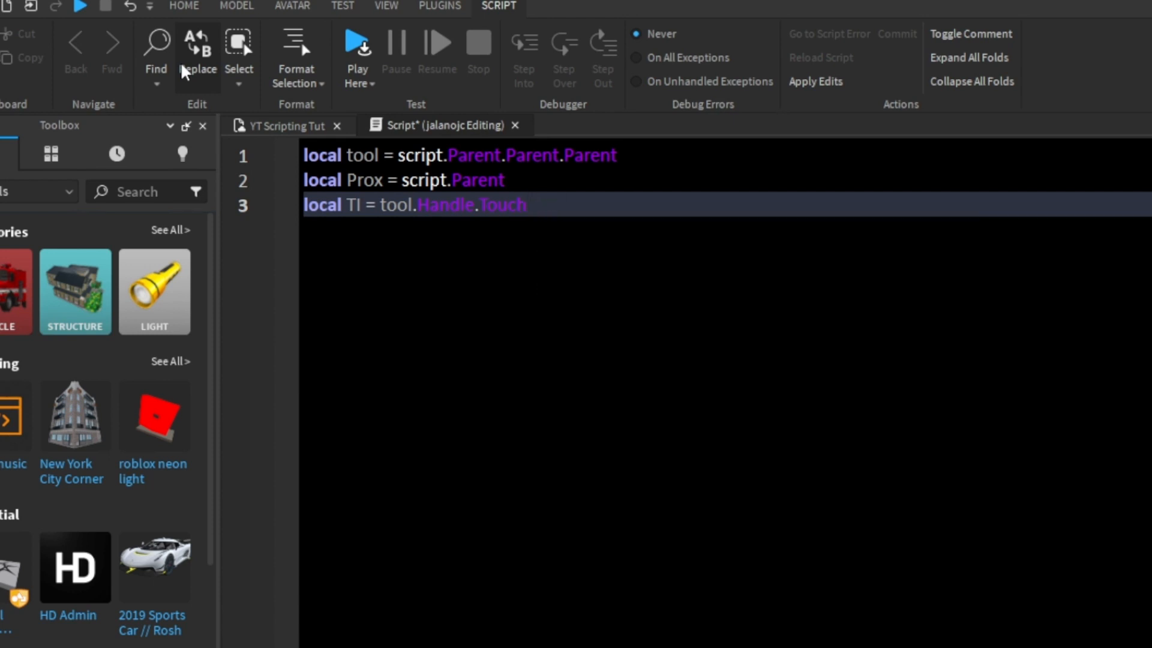
{"action": "type", "text": "Interest"}
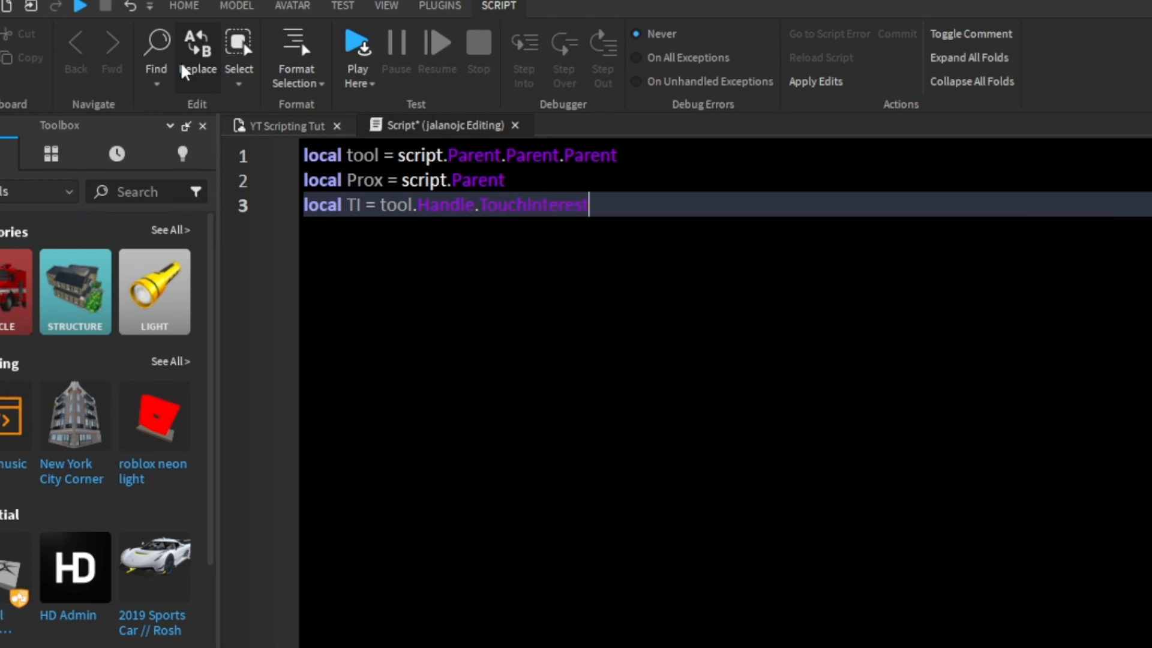
{"action": "key", "text": "Enter"}
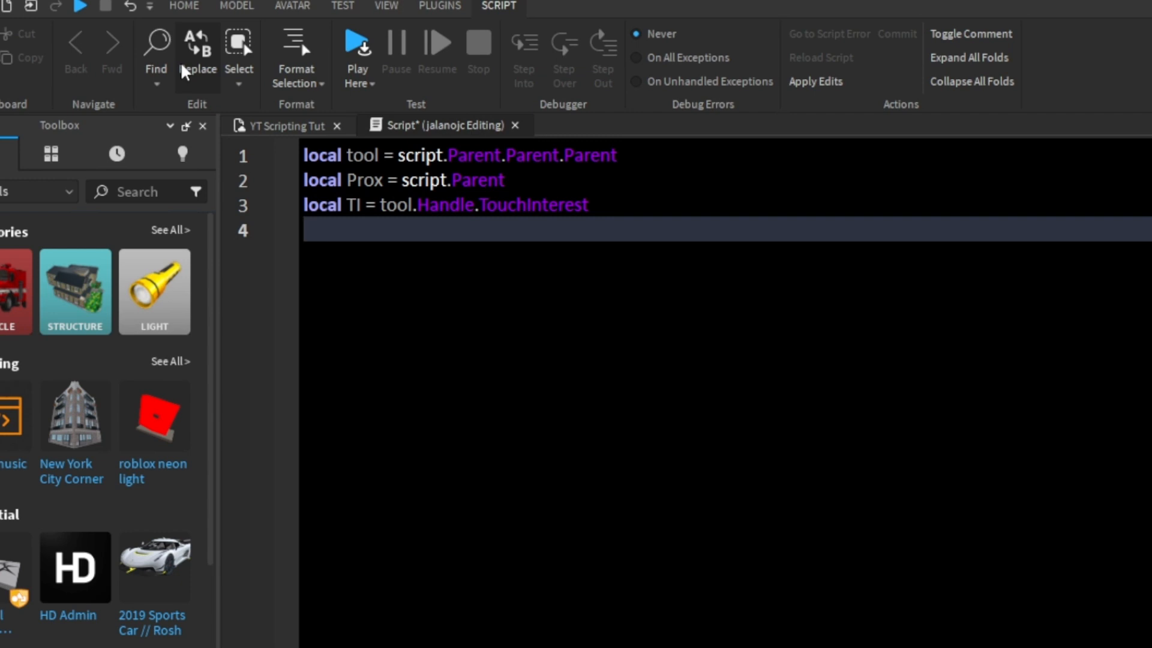
{"action": "type", "text": "TI:Destroy("}
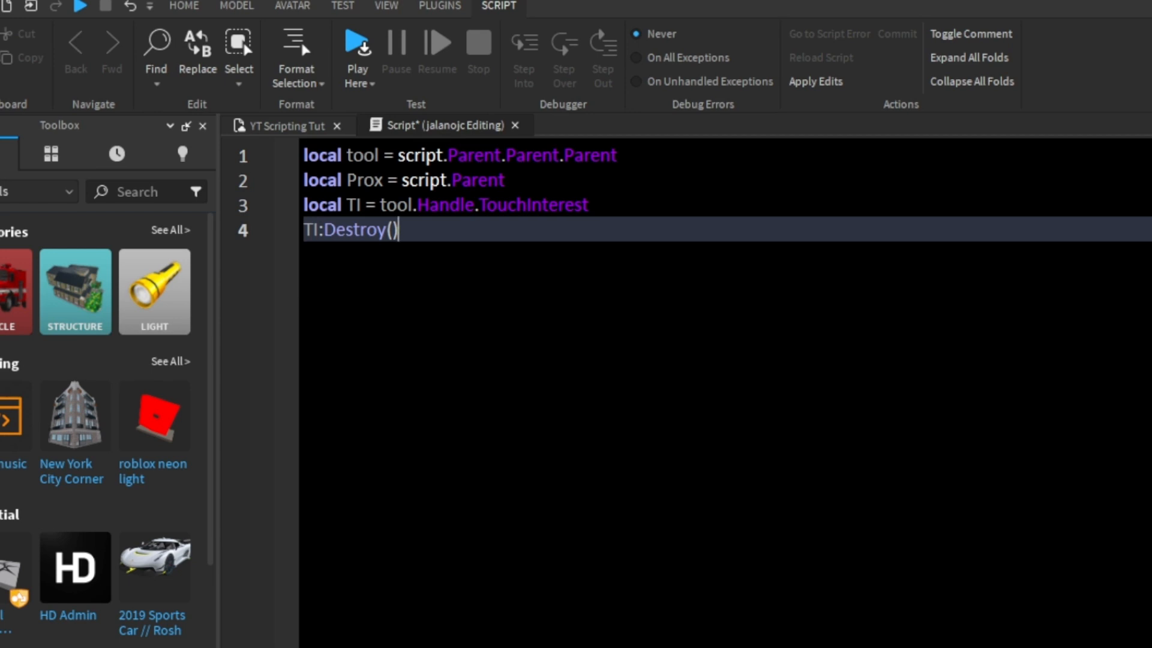
{"action": "mouse_move", "coordinate": [807, 241]}
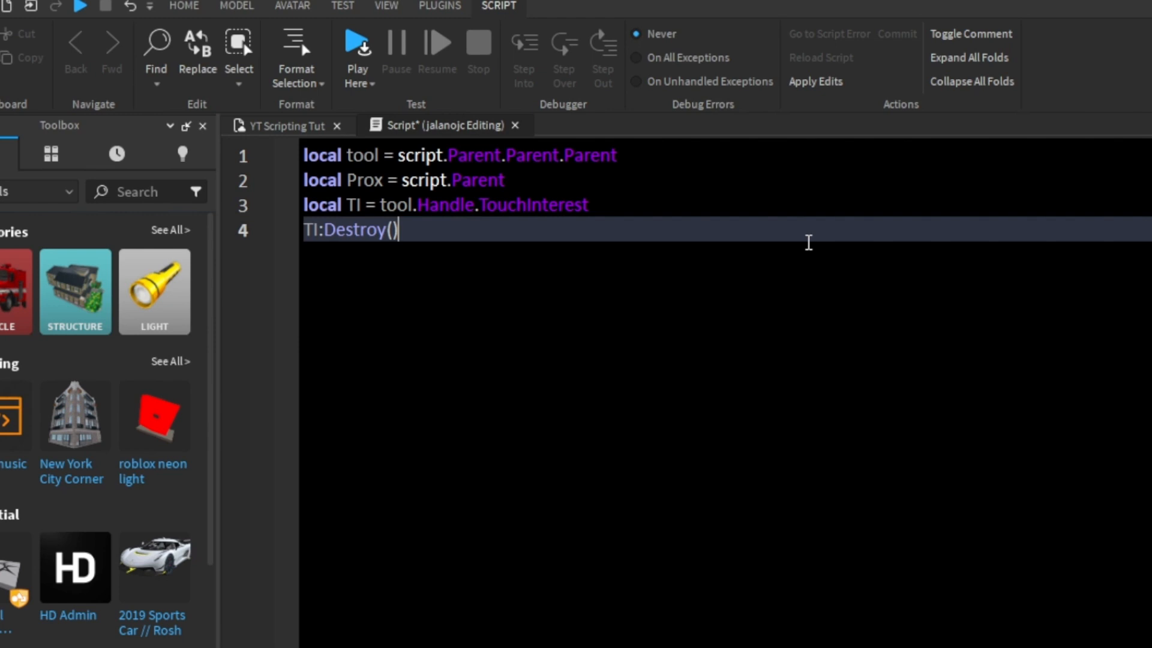
Step: Start a Prox.Triggered:Connect(function(player)) handler in the script
{"action": "key", "text": "Enter"}
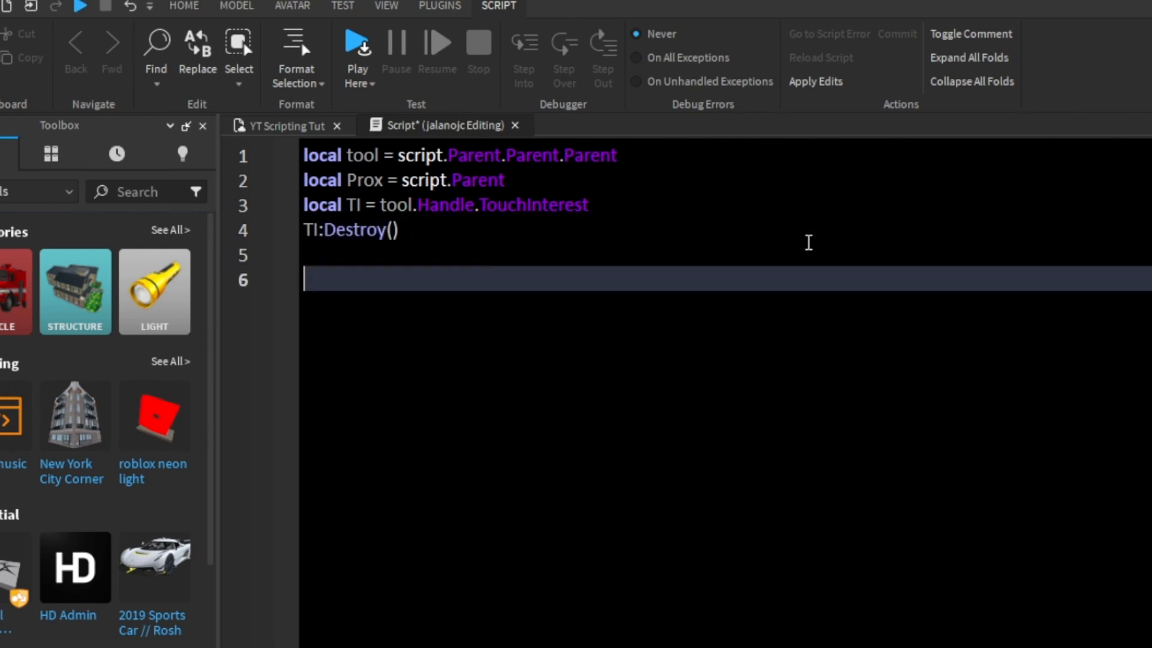
{"action": "type", "text": "Prox"}
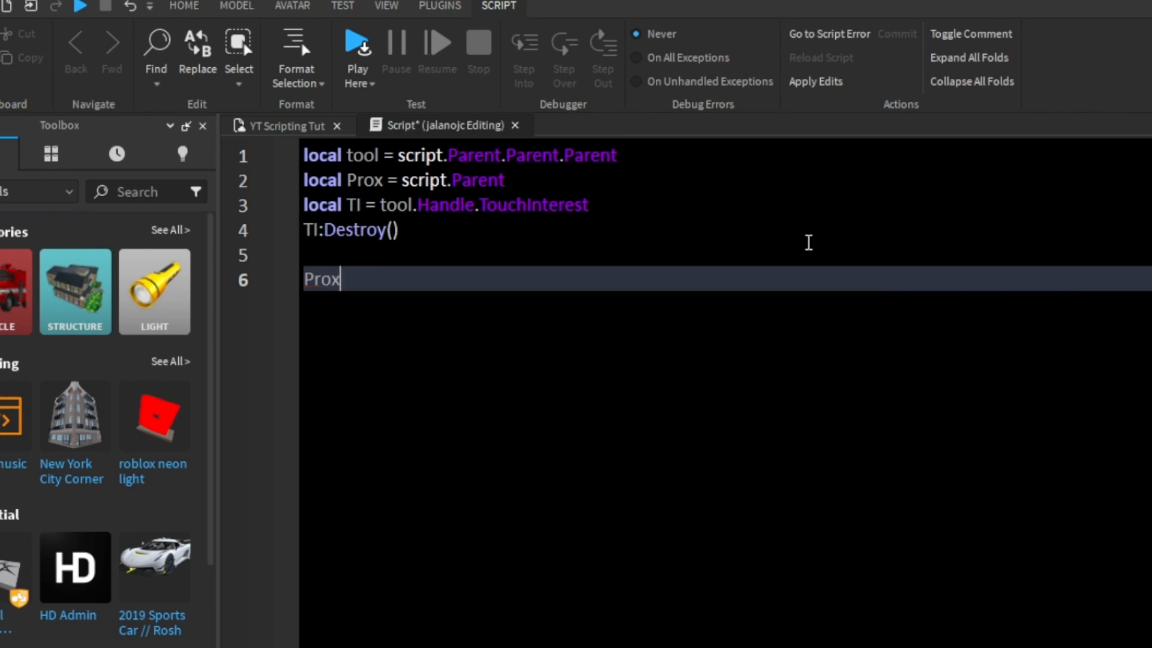
{"action": "type", "text": "."}
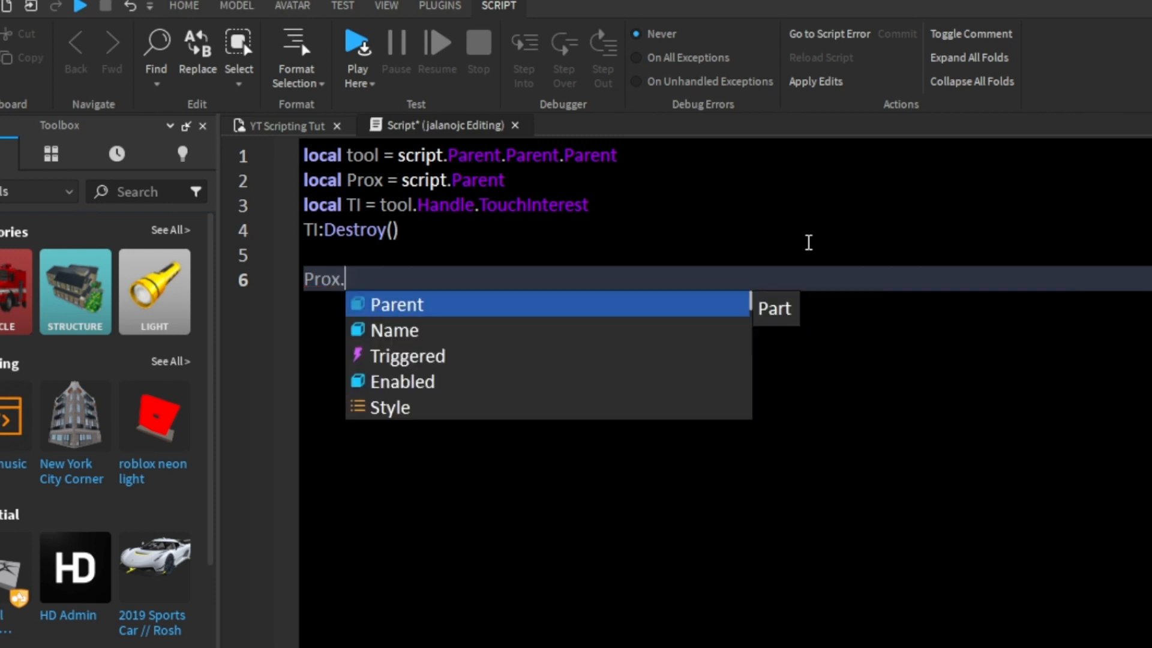
{"action": "type", "text": "Triggered:Connect()"}
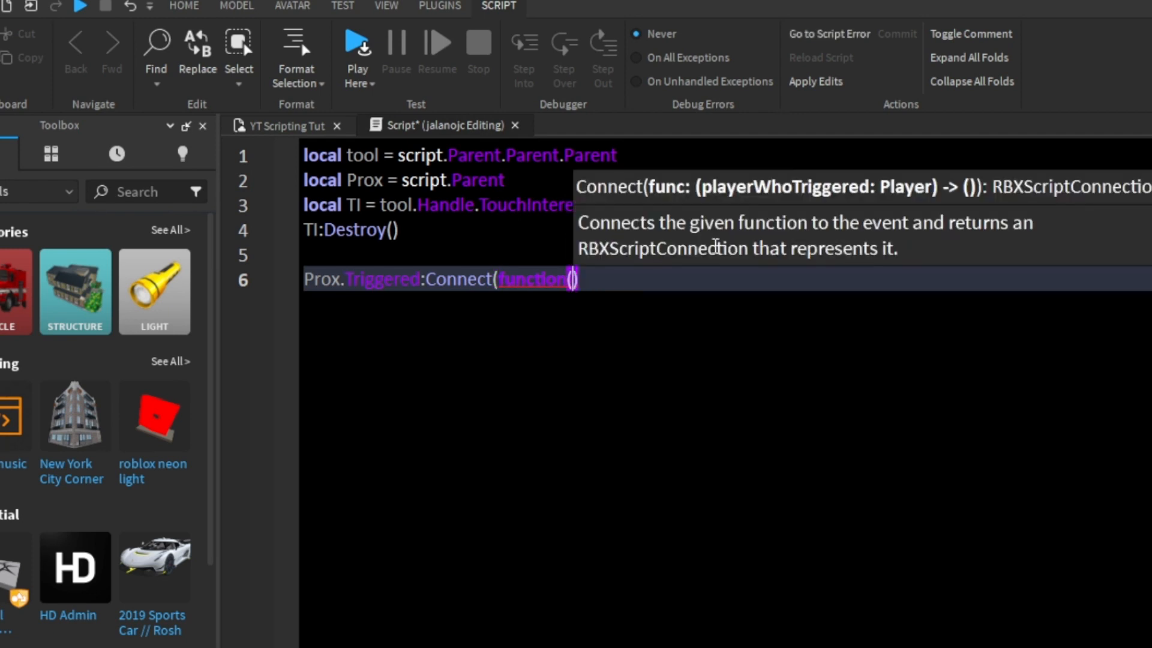
{"action": "type", "text": "player"}
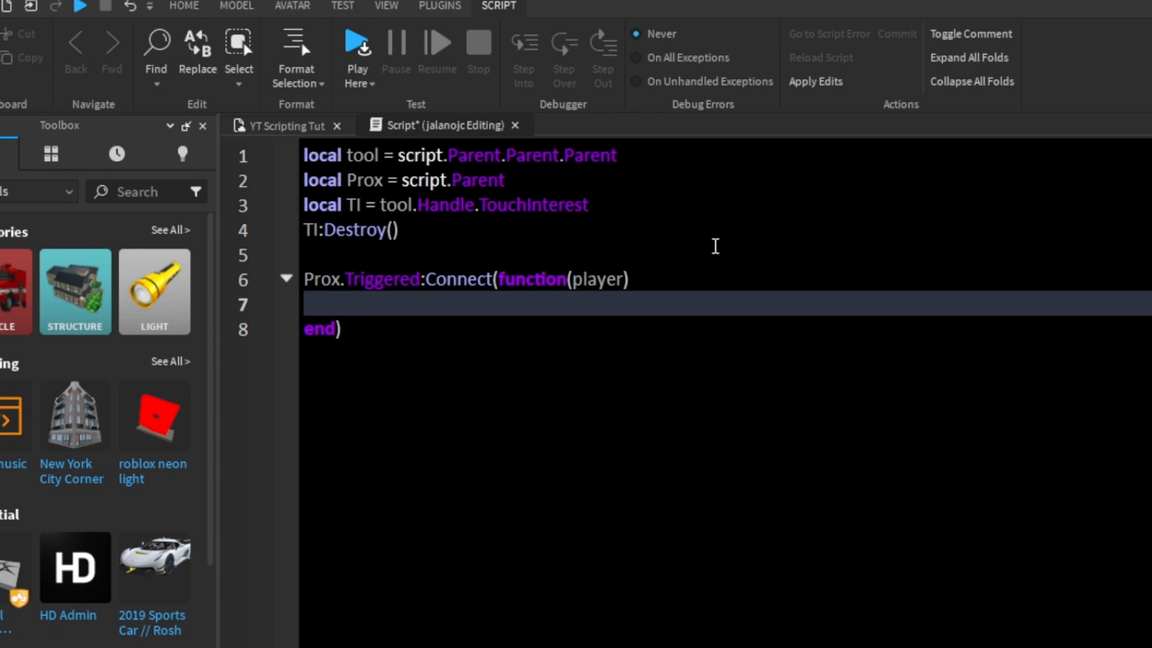
Step: Inside the handler set tool.Parent = player.Backpack
{"action": "type", "text": "tool"}
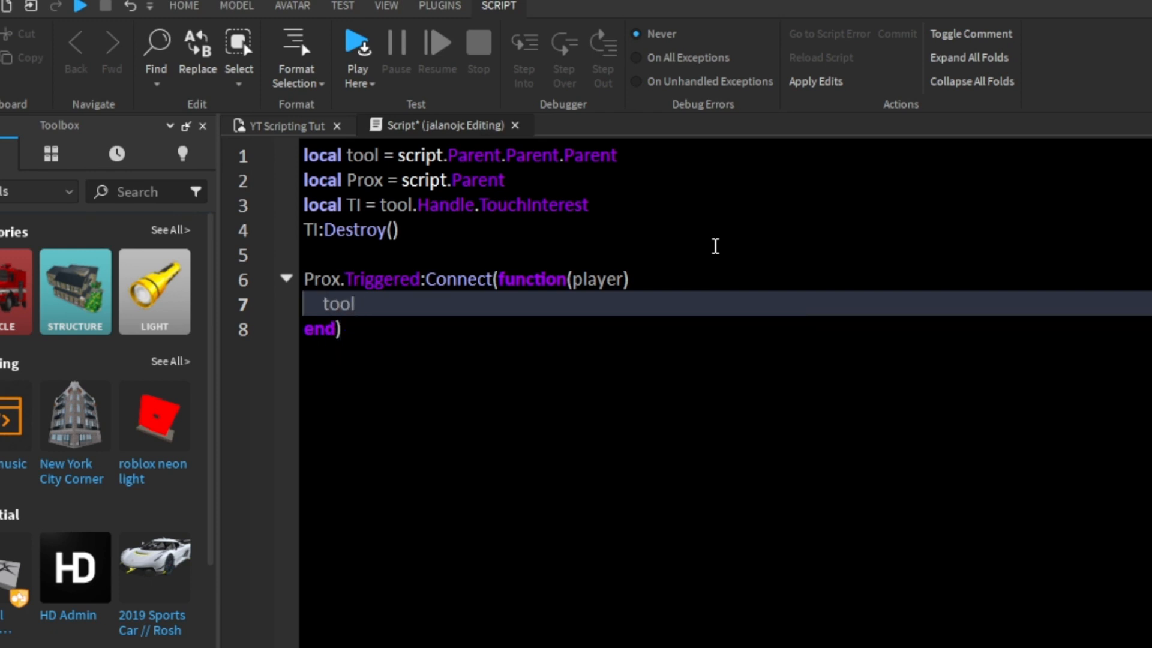
{"action": "type", "text": "."}
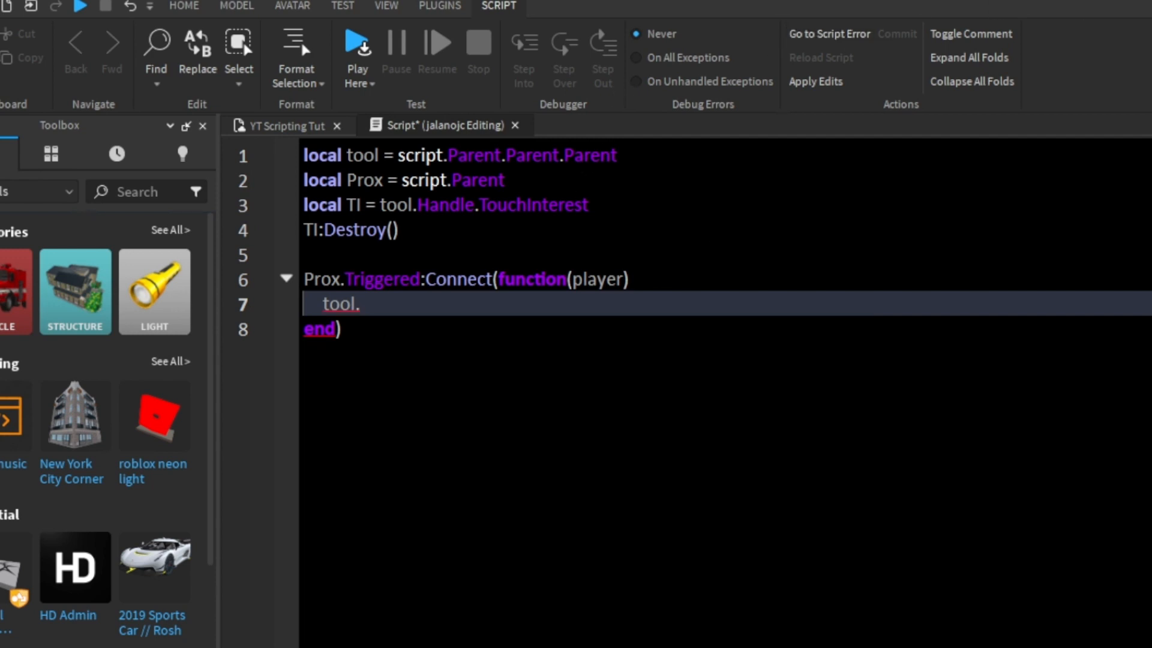
{"action": "type", "text": "Parent ="}
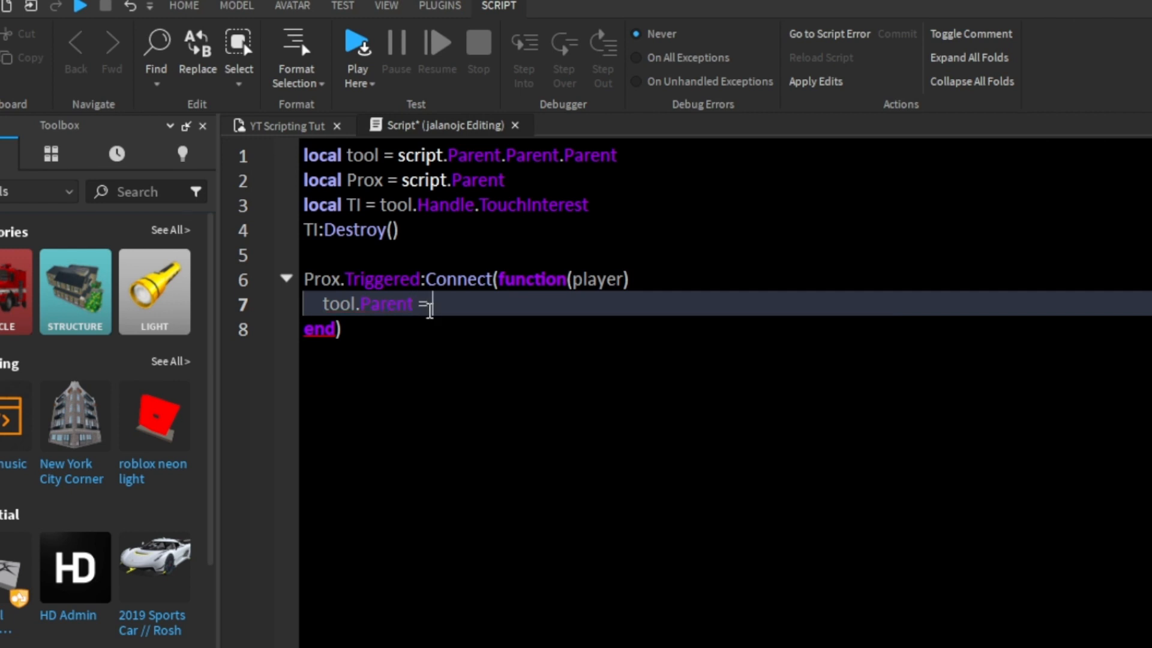
{"action": "type", "text": "player"}
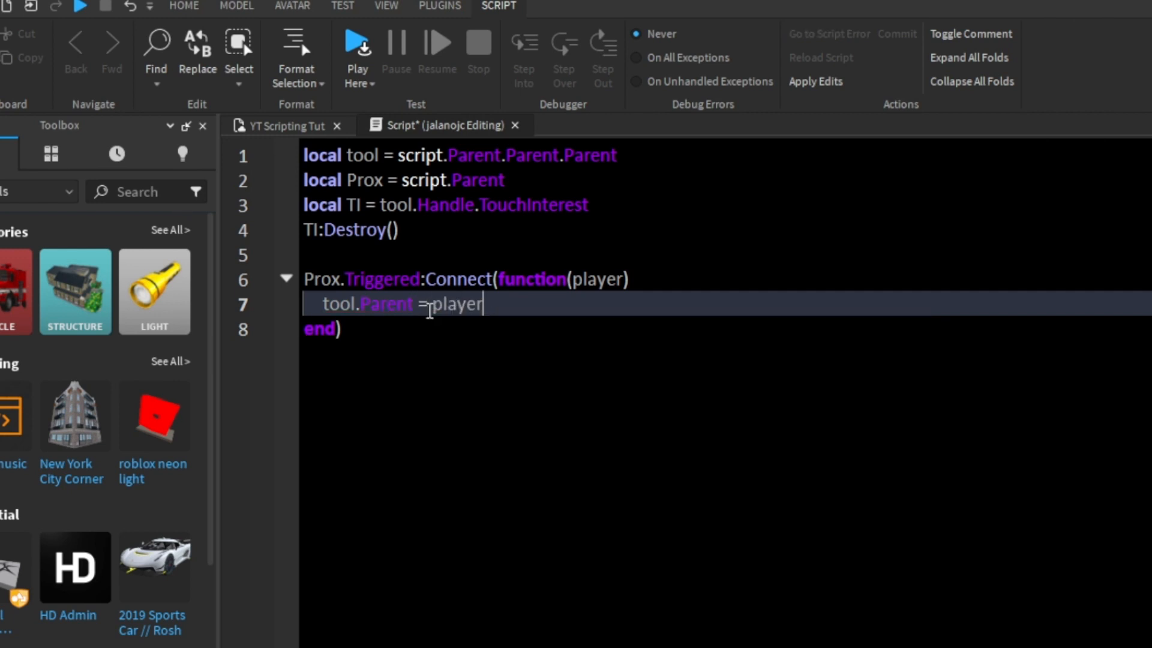
{"action": "type", "text": ".Backpack"}
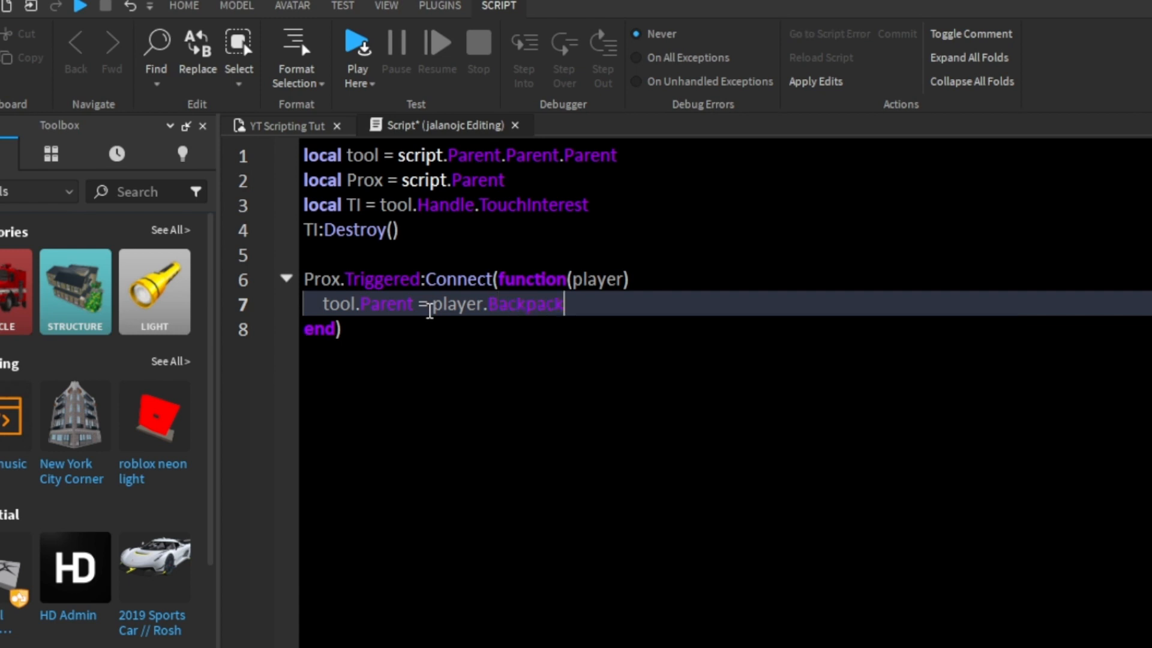
{"action": "key", "text": "Enter"}
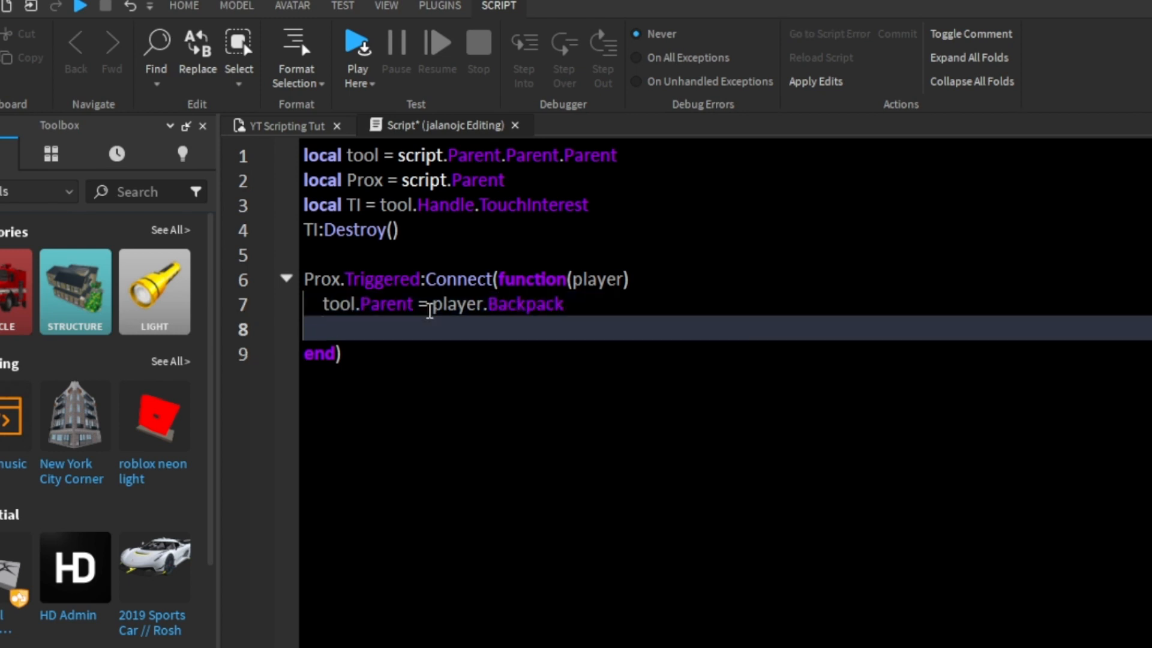
{"action": "type", "text": "PRo"}
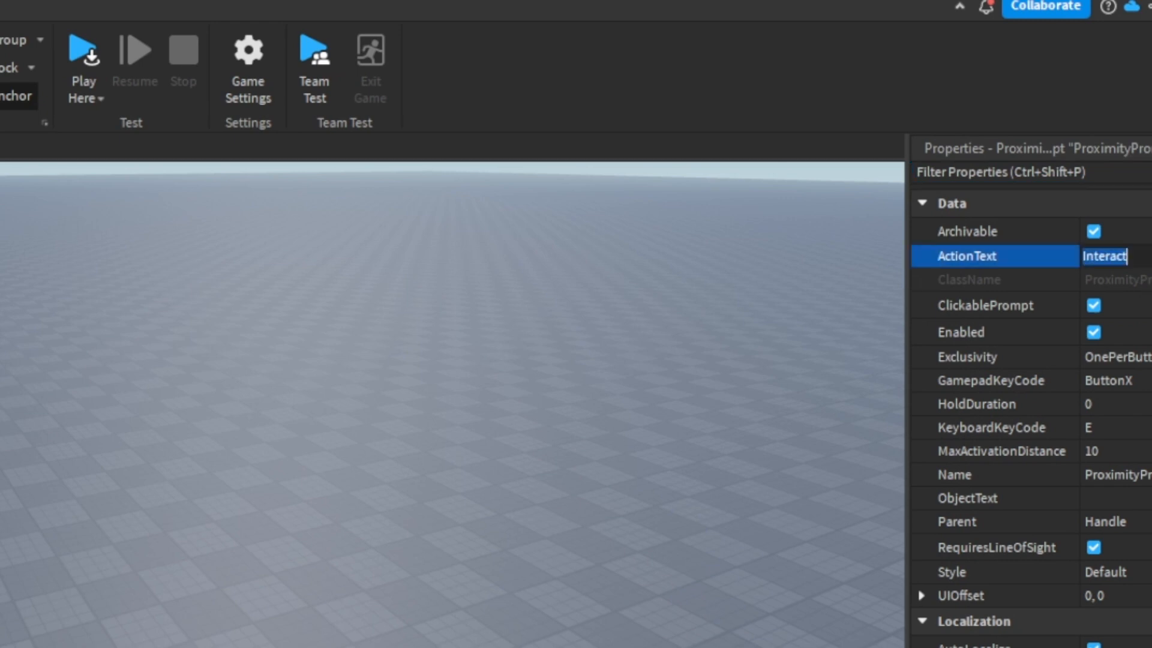
Step: Set the ProximityPrompt ActionText to Pick Up, ObjectText to Apple and HoldDuration to 1.5
{"action": "type", "text": "Pick Up"}
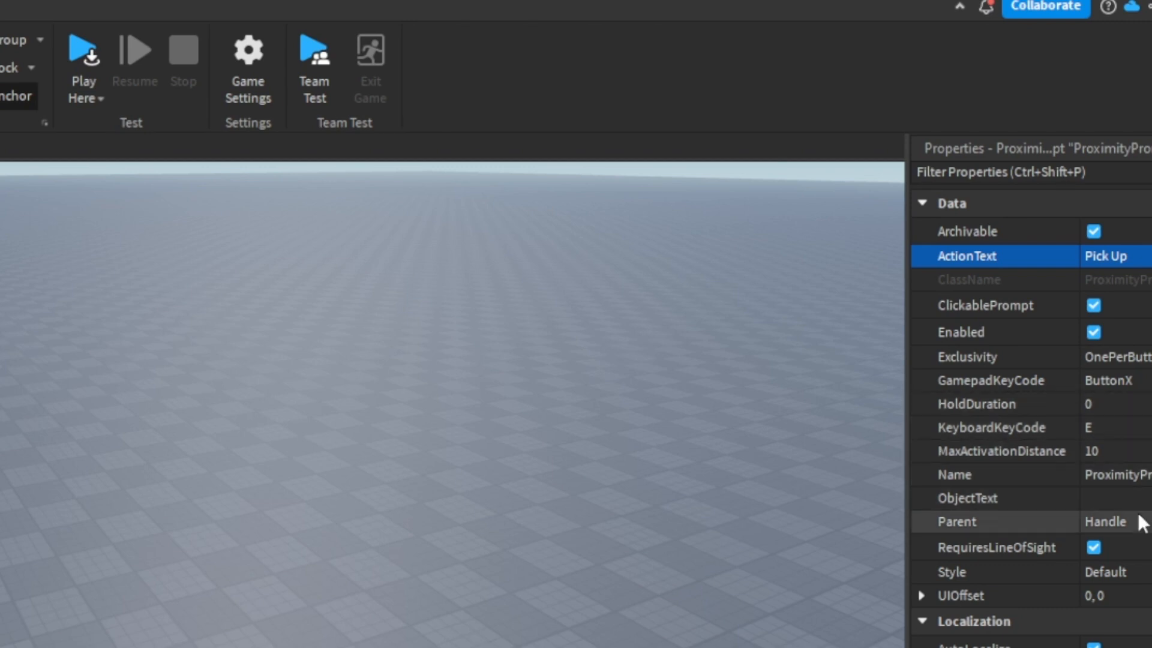
{"action": "type", "text": "App"}
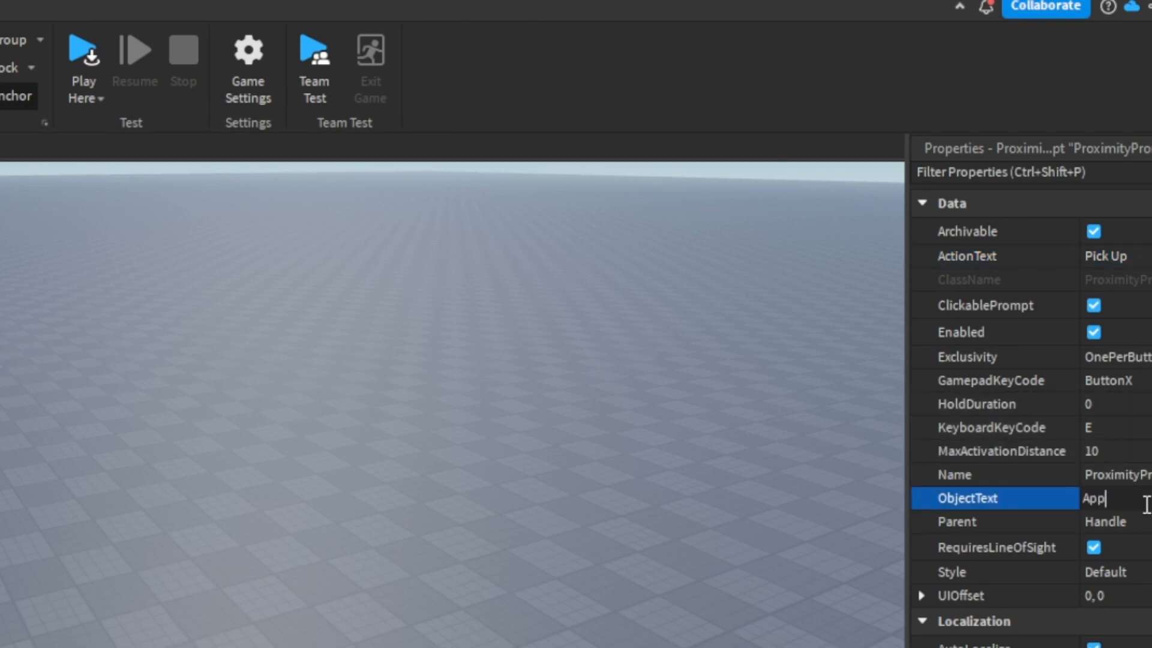
{"action": "type", "text": "le"}
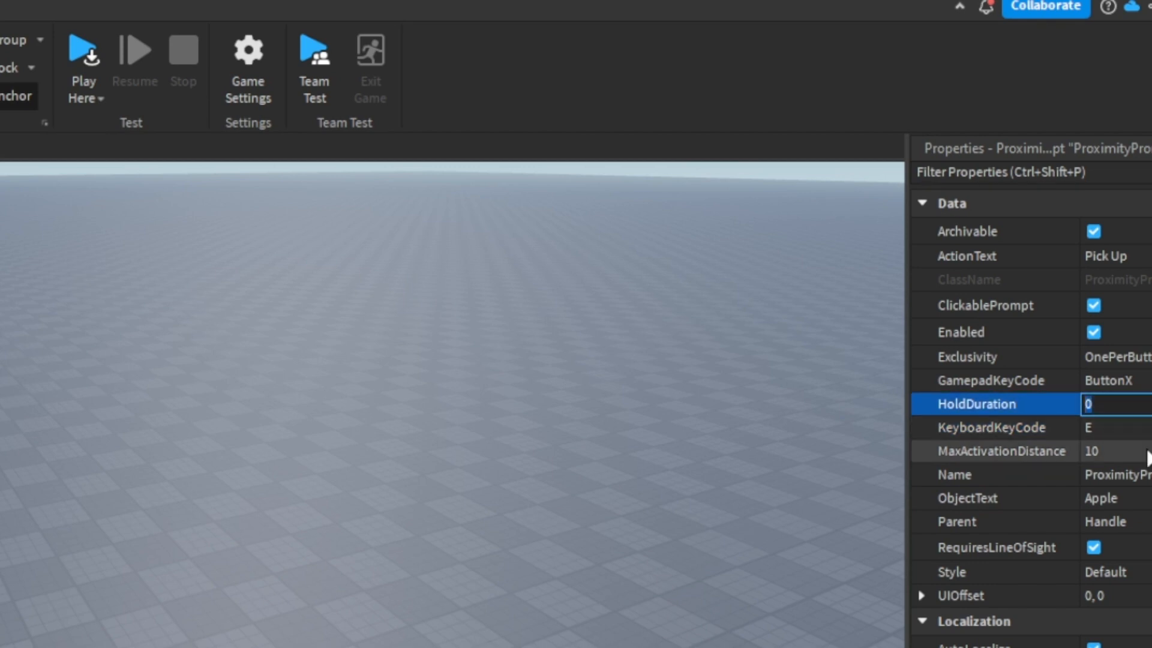
{"action": "type", "text": "1"}
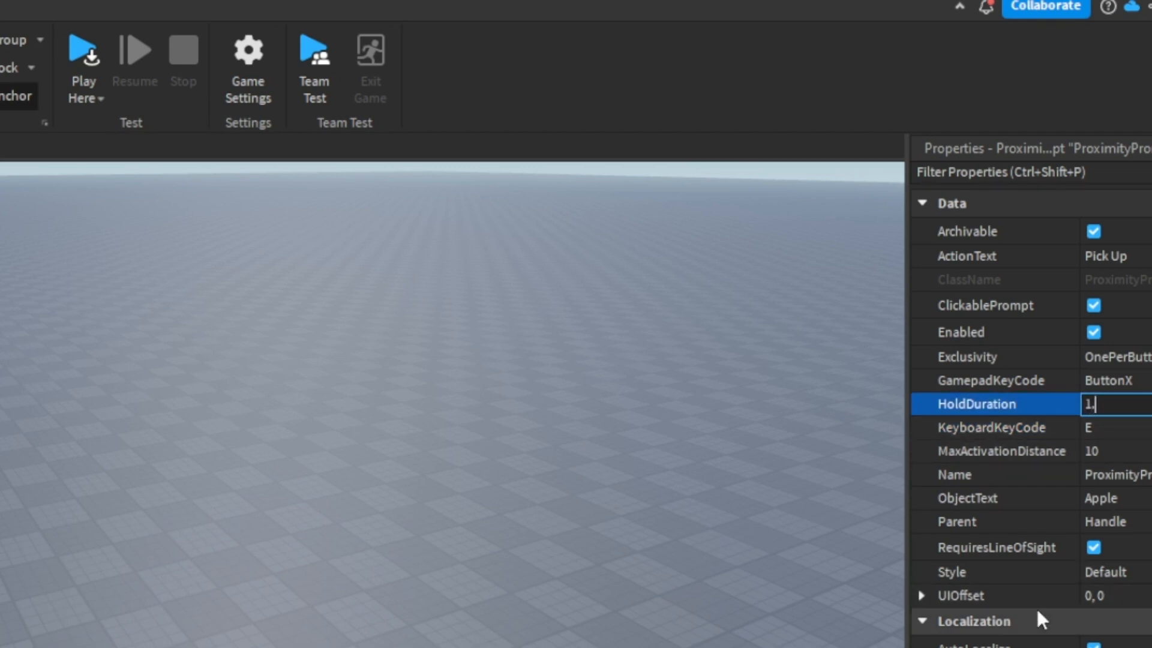
{"action": "type", "text": ".5"}
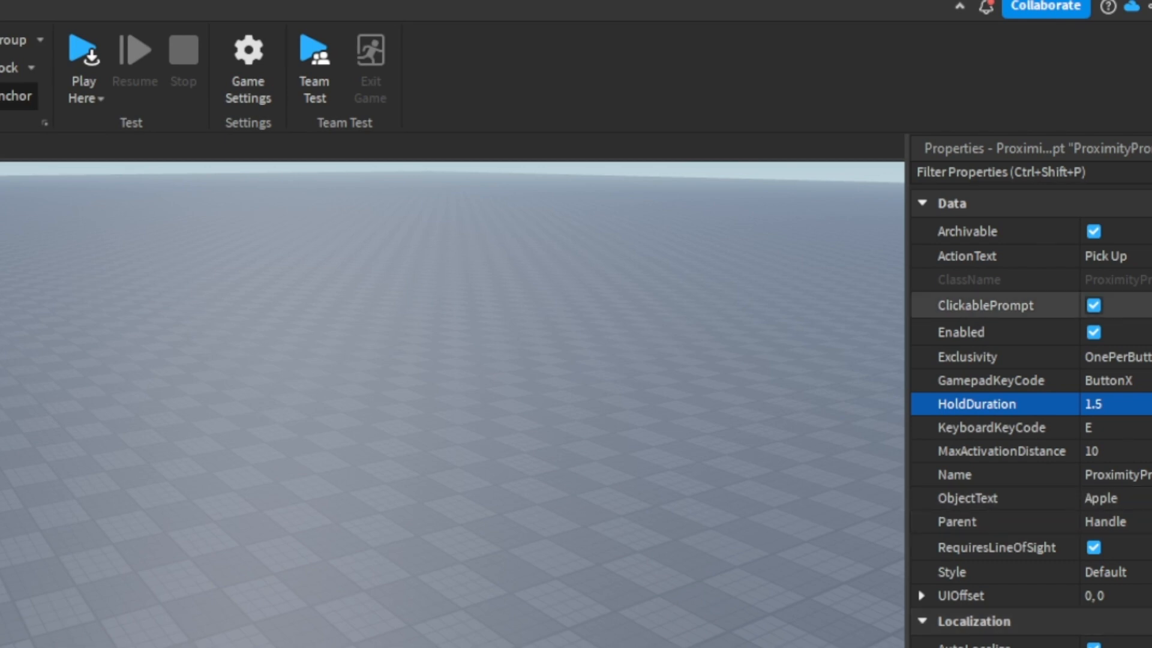
{"action": "mouse_move", "coordinate": [957, 422]}
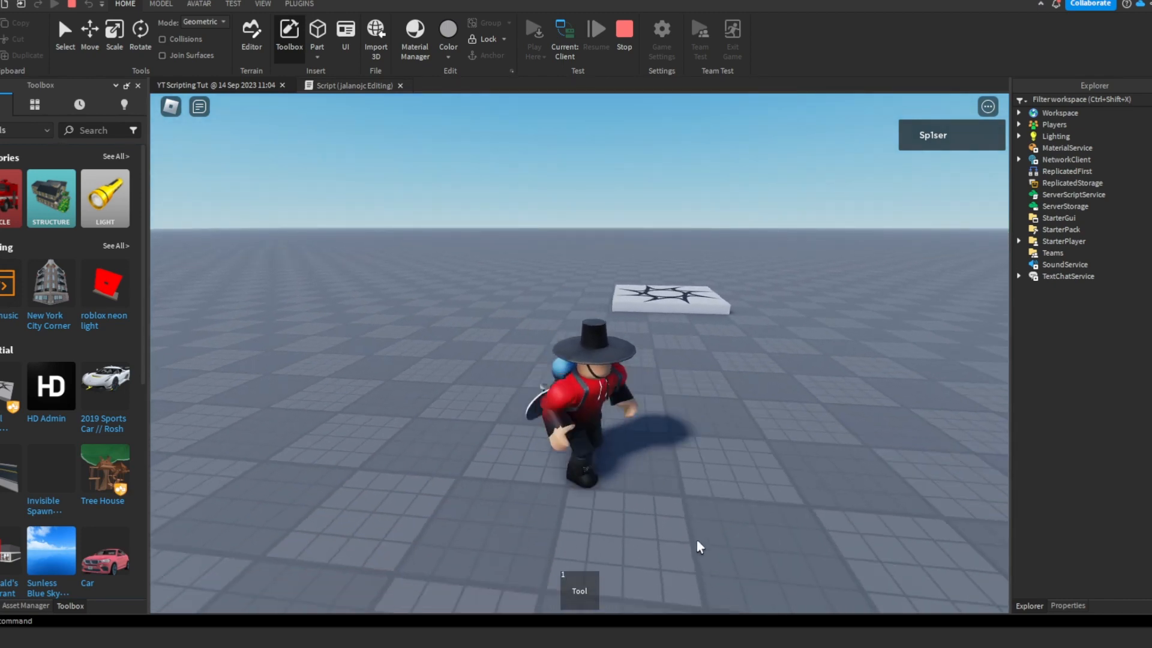
Step: Stop the playtest and return to editing
{"action": "left_click", "coordinate": [624, 30]}
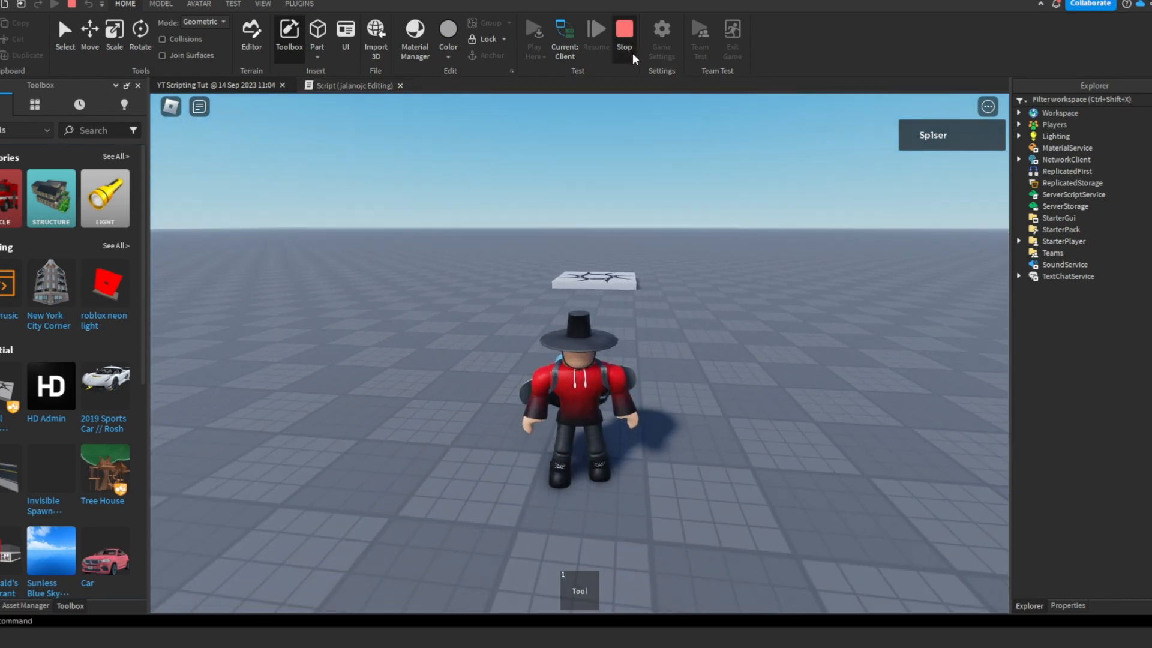
{"action": "left_click", "coordinate": [624, 29]}
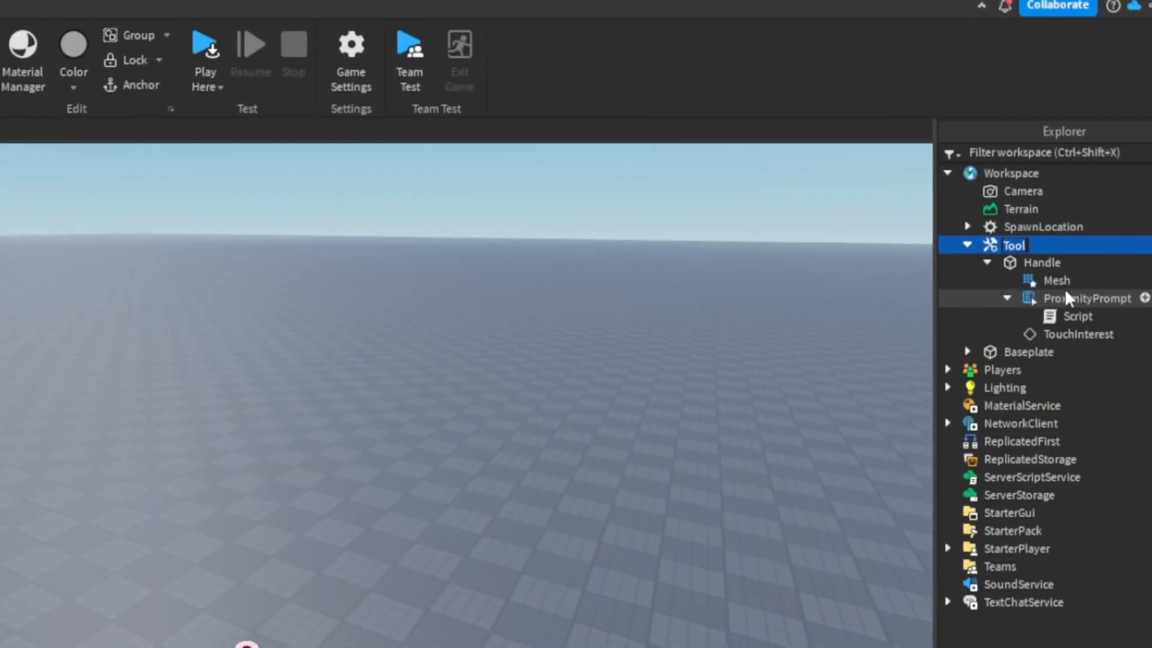
Step: Rename the Tool to Apple and start a new playtest
{"action": "type", "text": "Apple"}
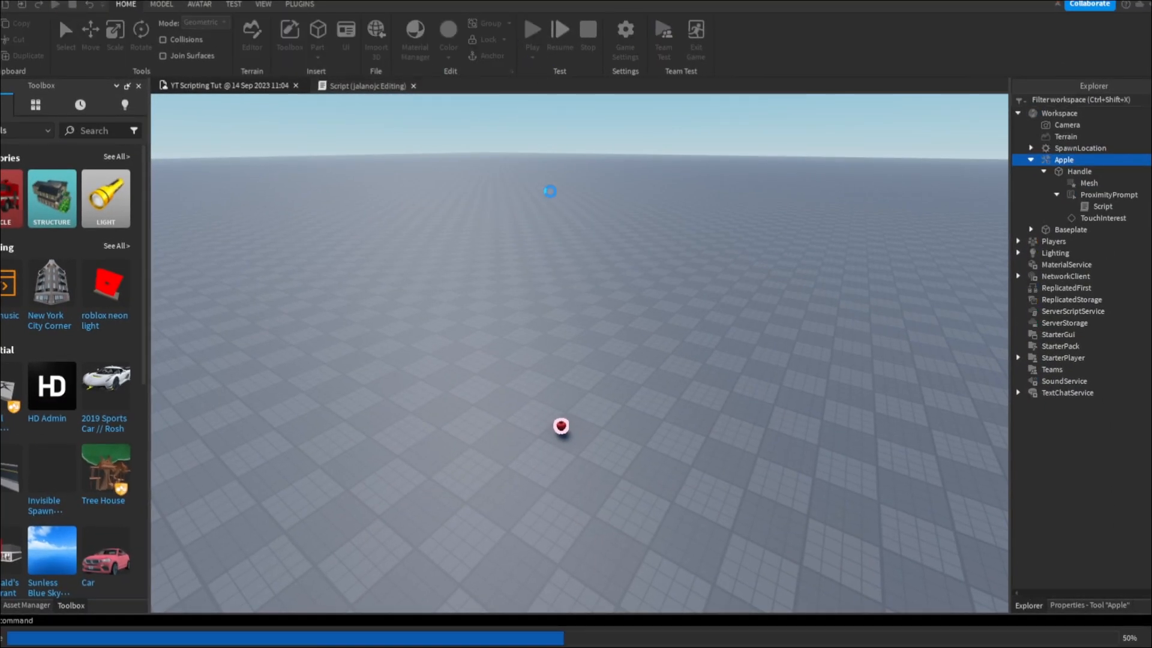
{"action": "left_click", "coordinate": [536, 29]}
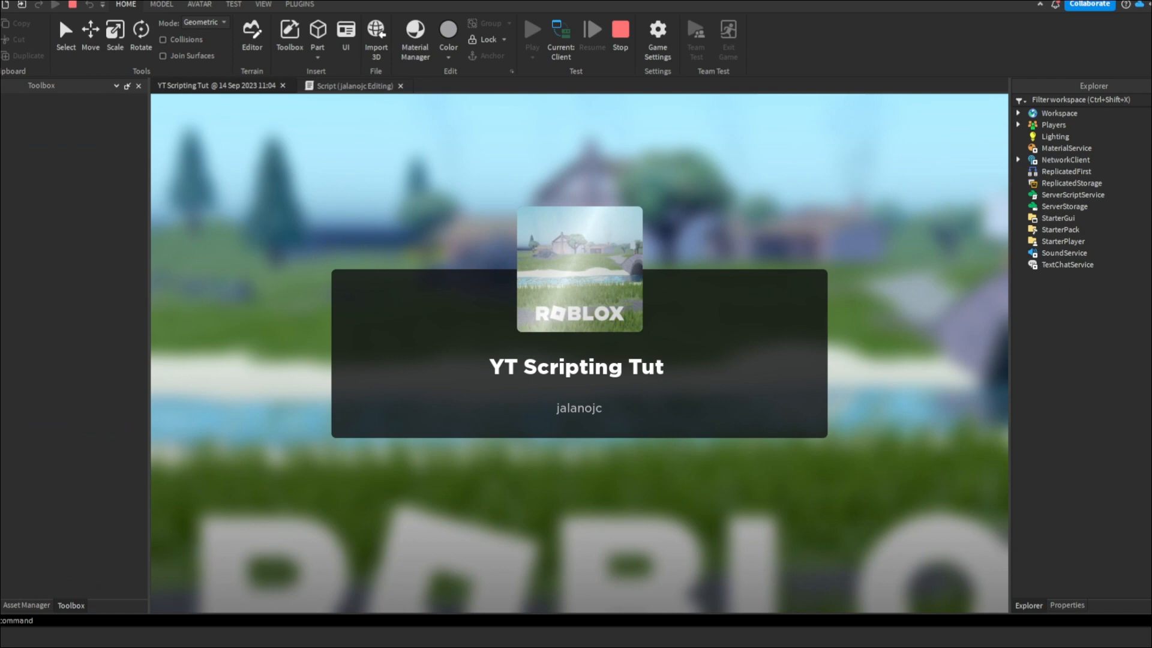